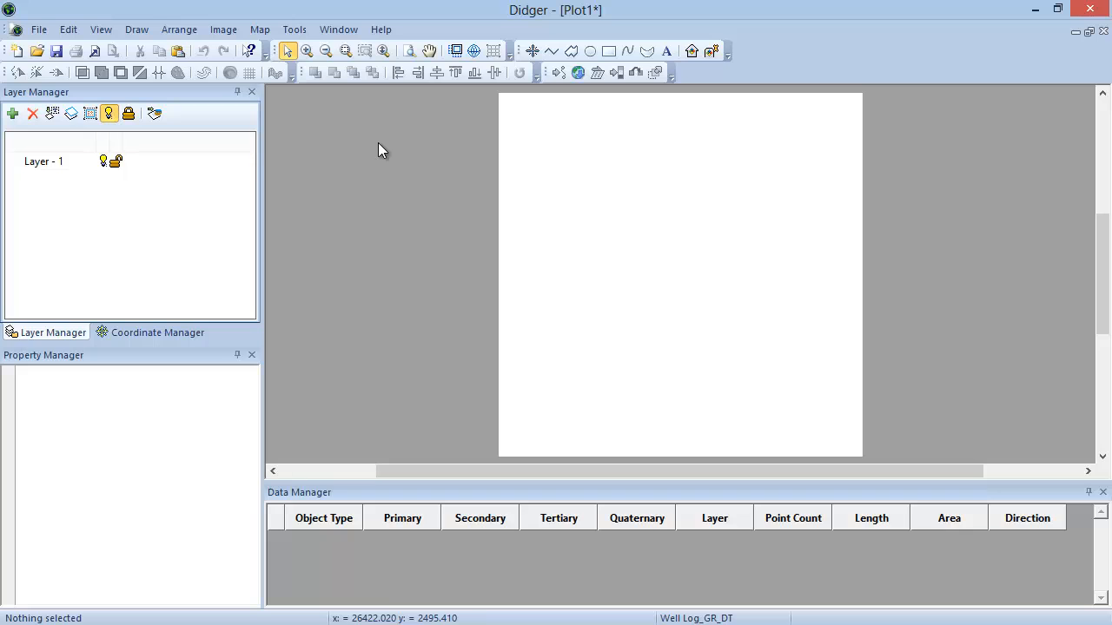
Start File > Import and pick Well Log_GR_DT.tif from the Samples folder.
click(38, 29)
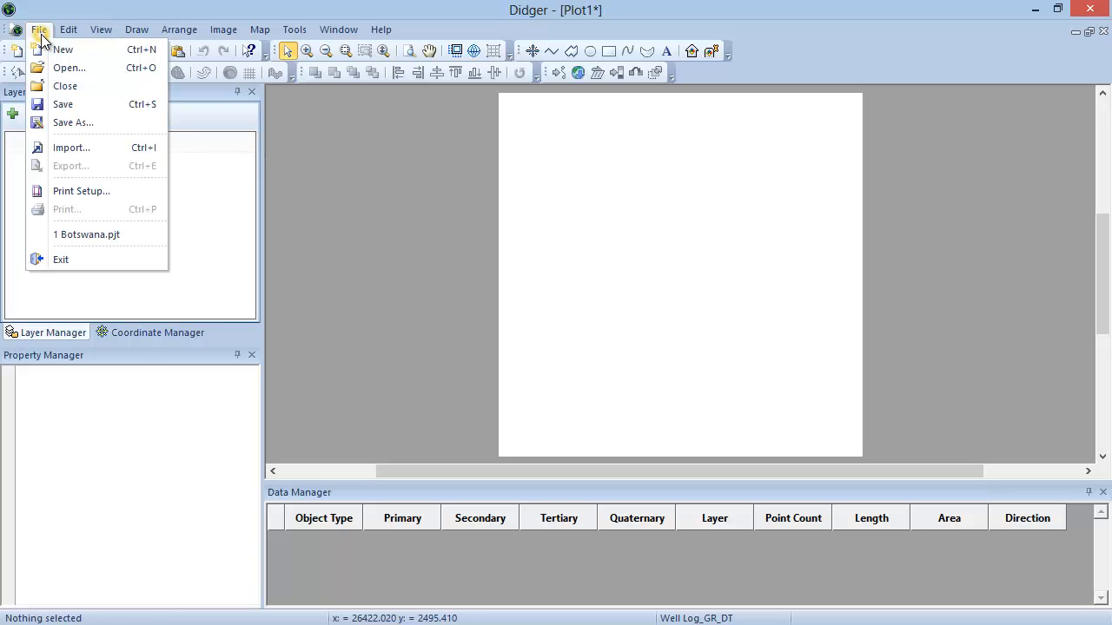
click(71, 147)
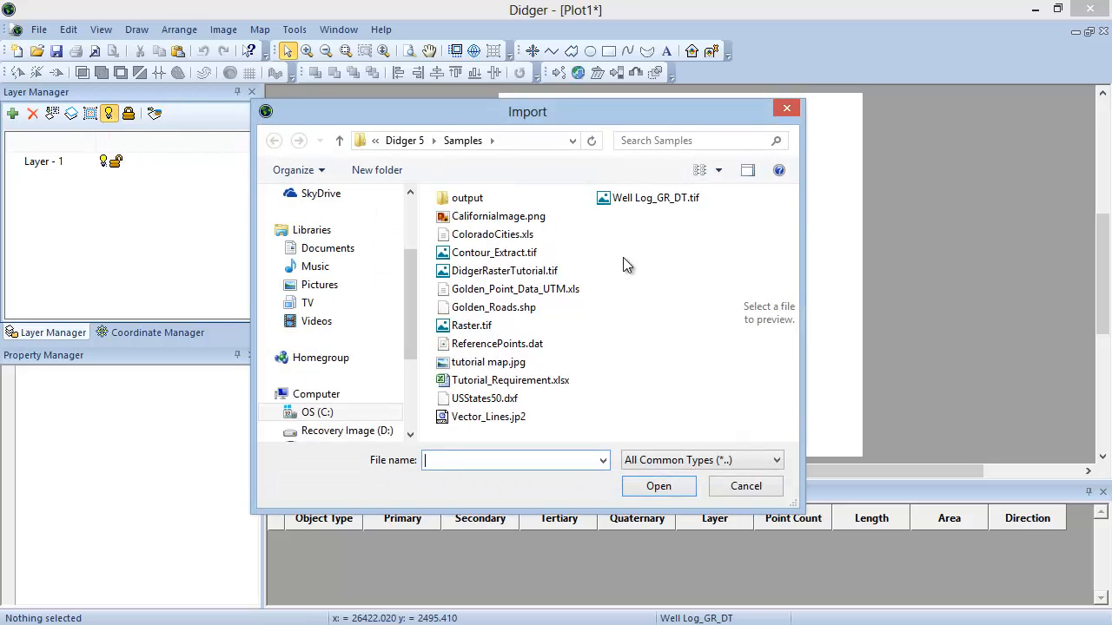
click(656, 197)
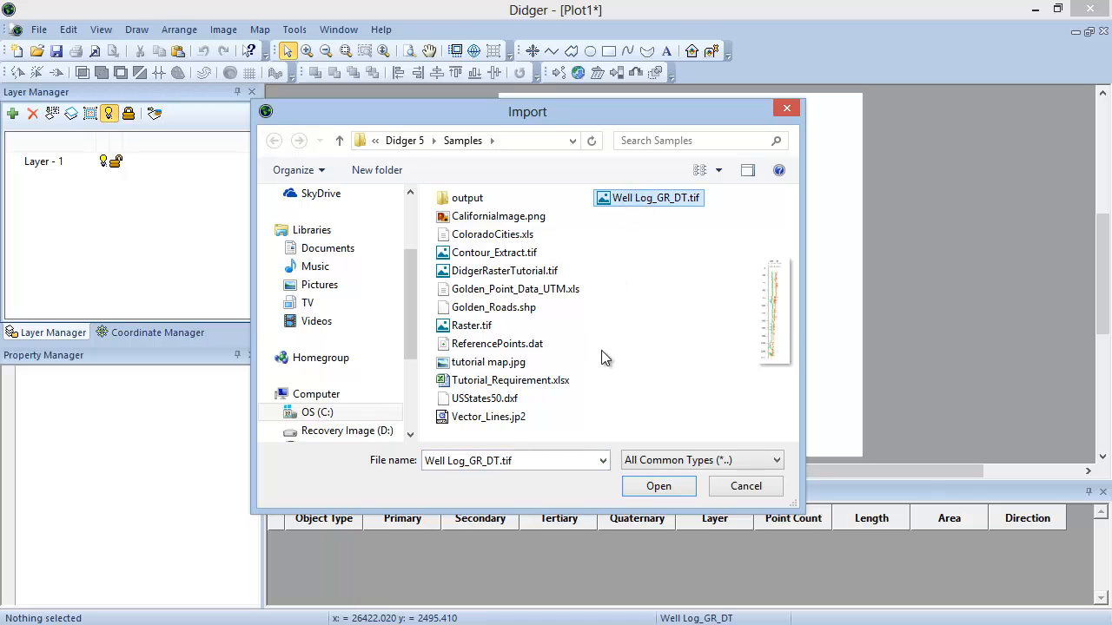
mouse_move(658, 486)
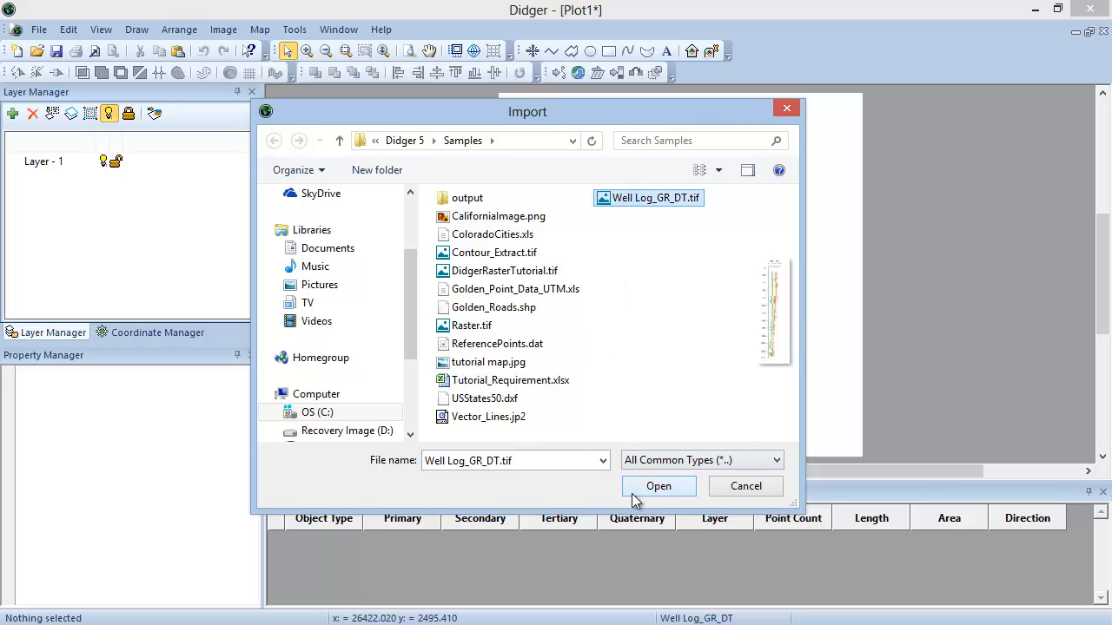
Import the well log image and zoom in on its GR/DT header and depth scale.
click(658, 485)
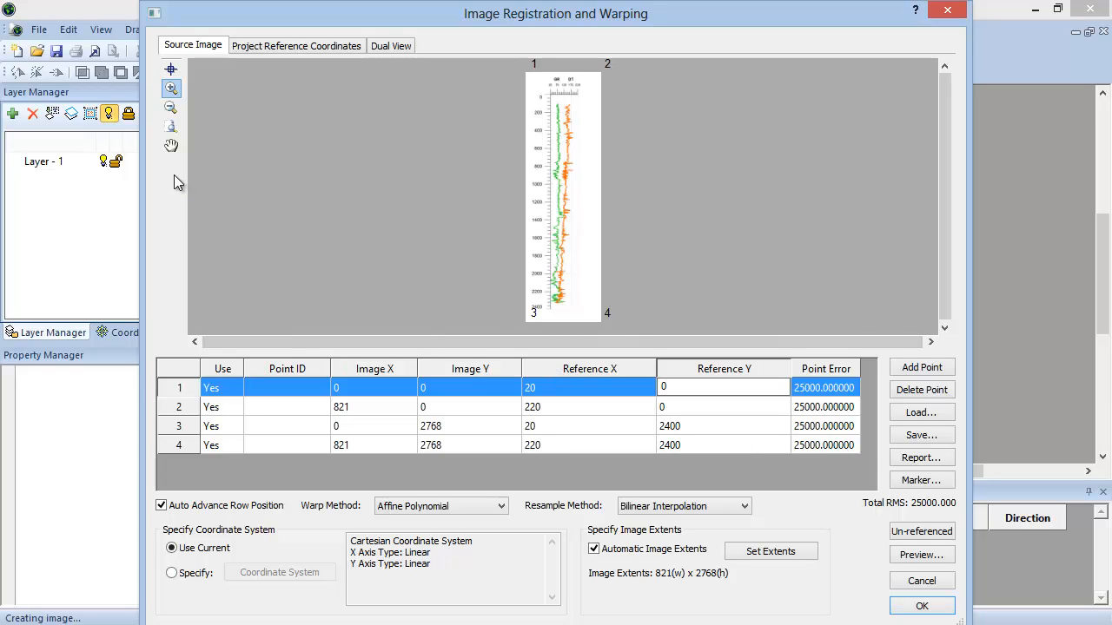
click(724, 388)
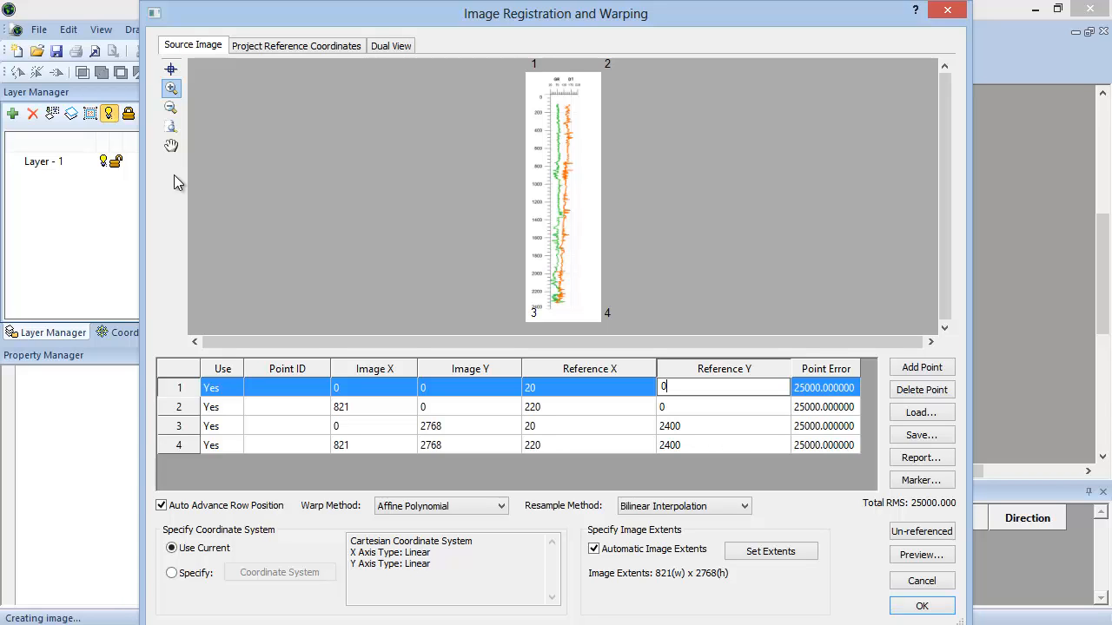
mouse_move(171, 89)
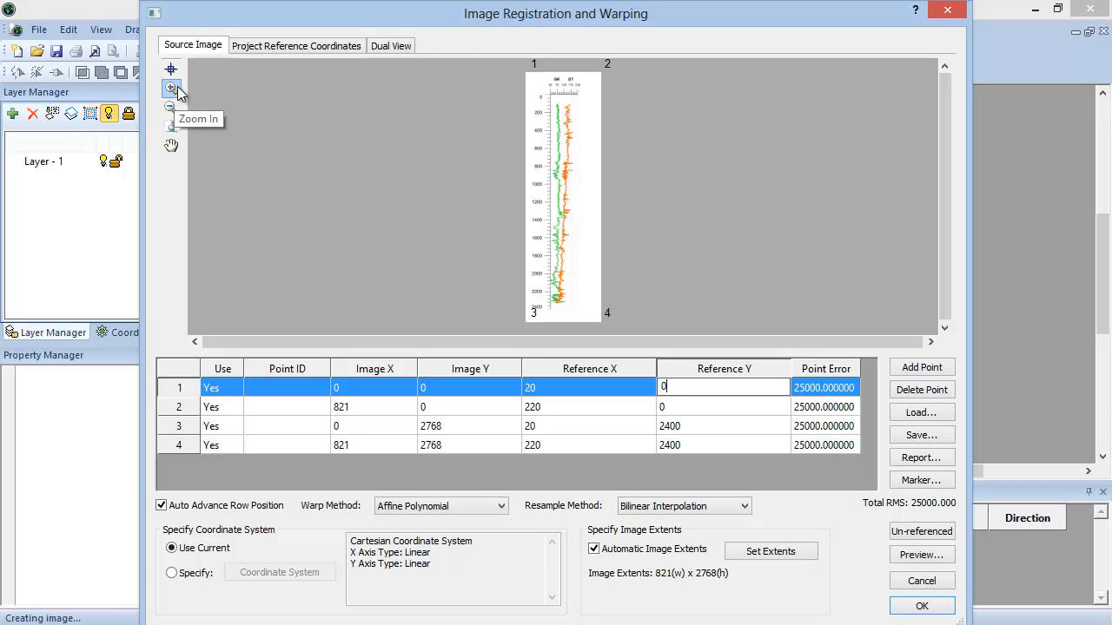
mouse_move(171, 108)
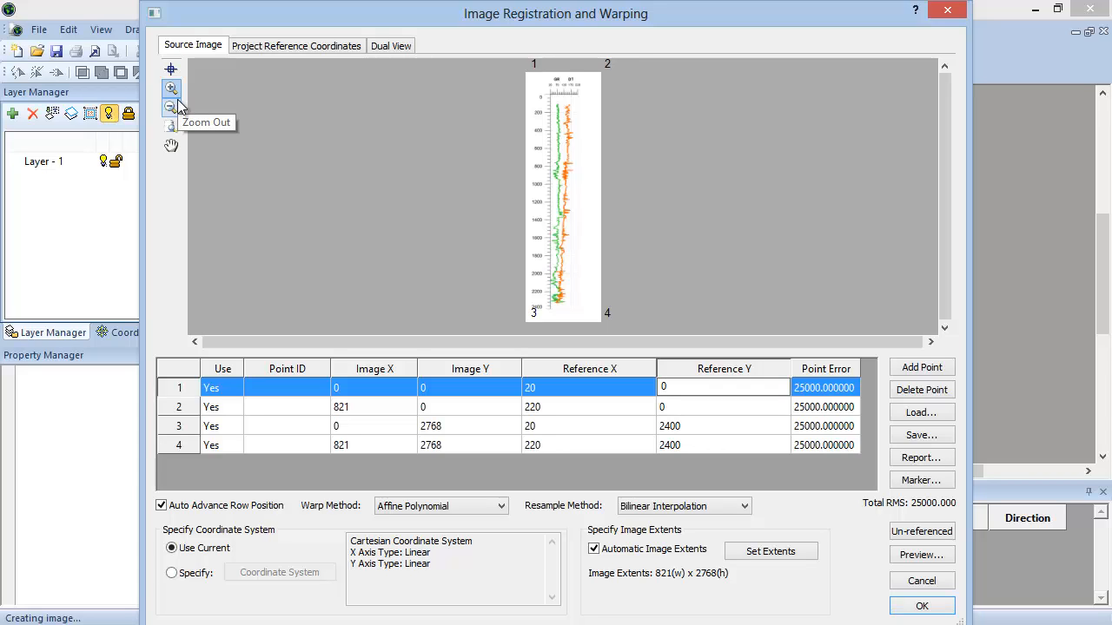
click(171, 88)
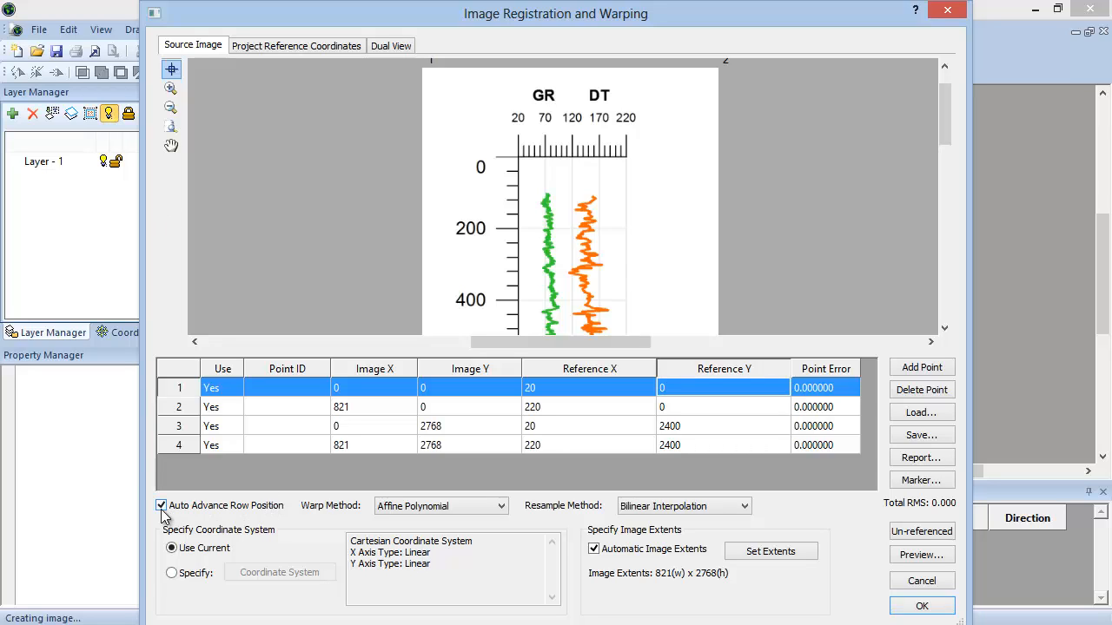
Place calibration points on the track corners, including point 3 at depth 2400.
click(161, 506)
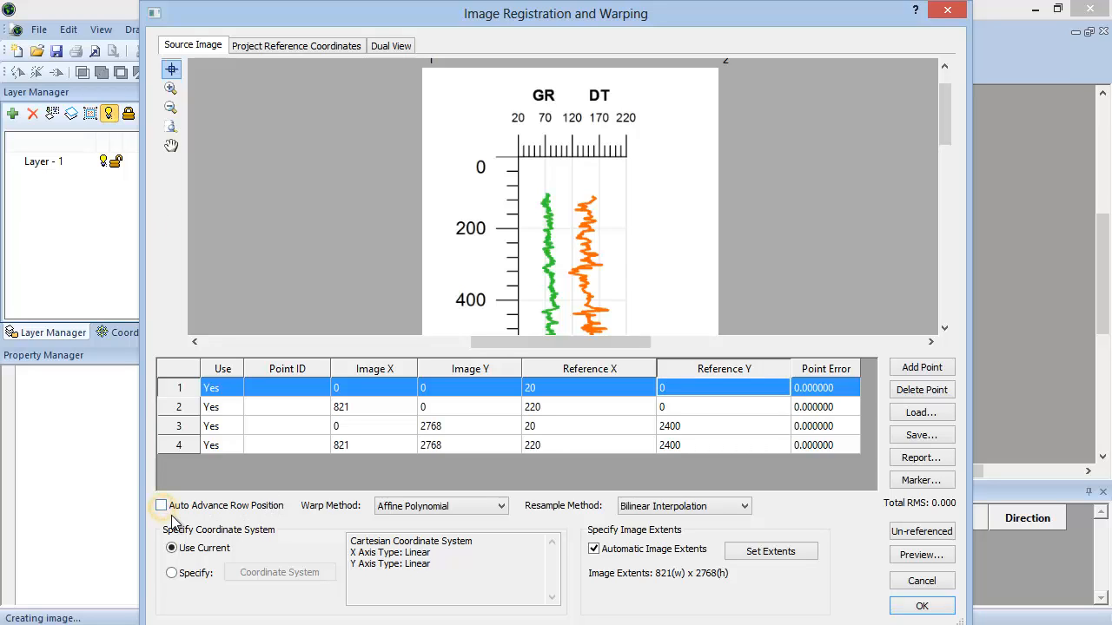
click(161, 504)
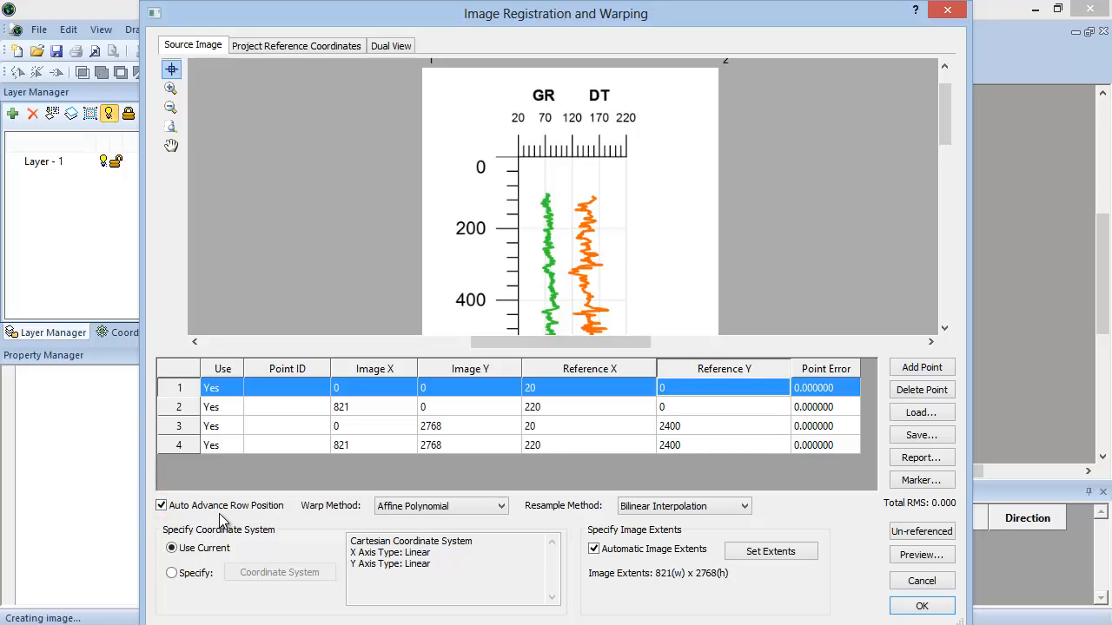
mouse_move(511, 150)
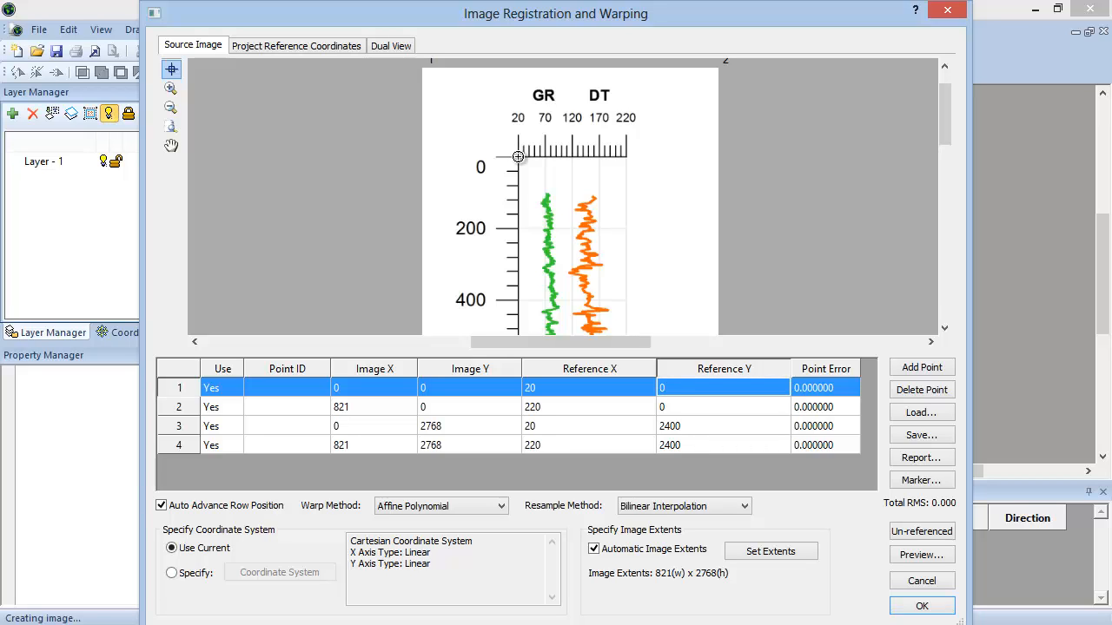
click(623, 156)
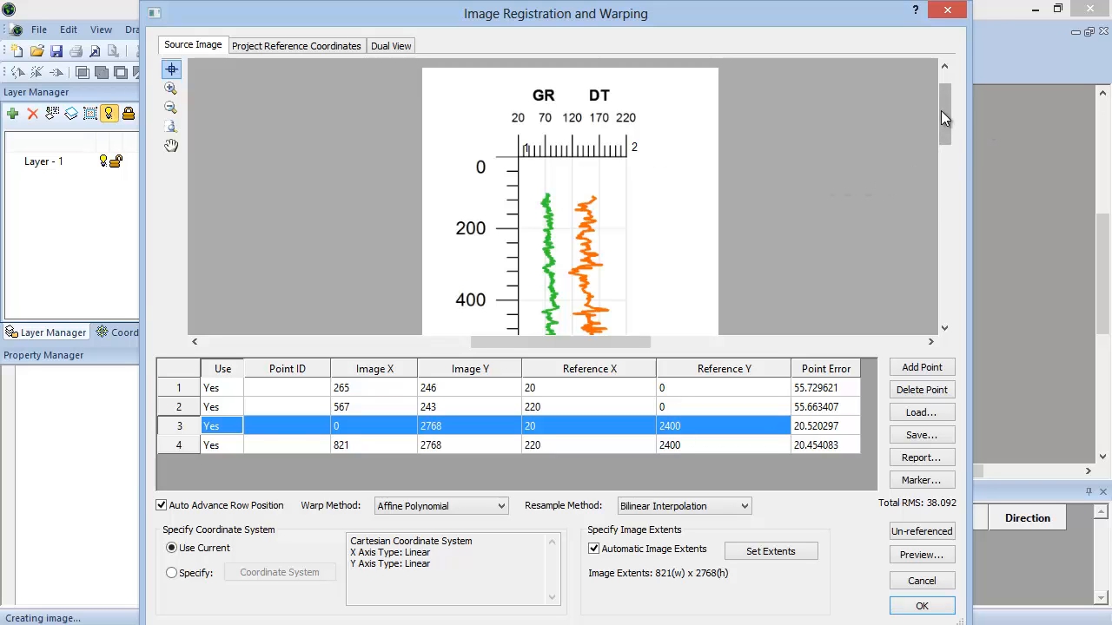
scroll(down, 3)
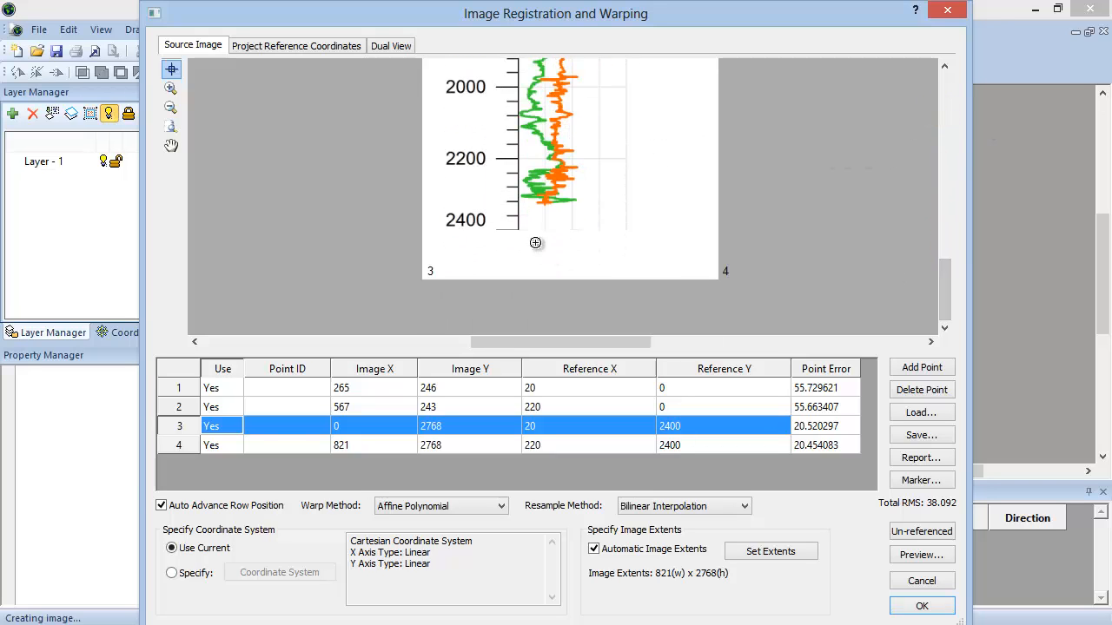
click(517, 229)
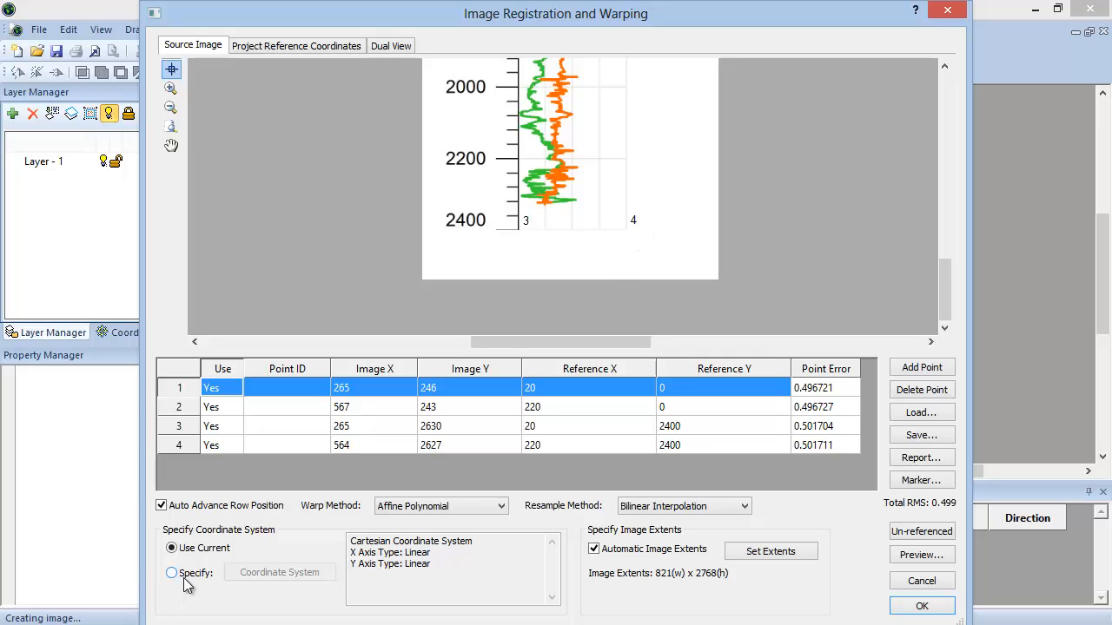
Specify a Cartesian coordinate system with calibration units set to Feet.
click(171, 573)
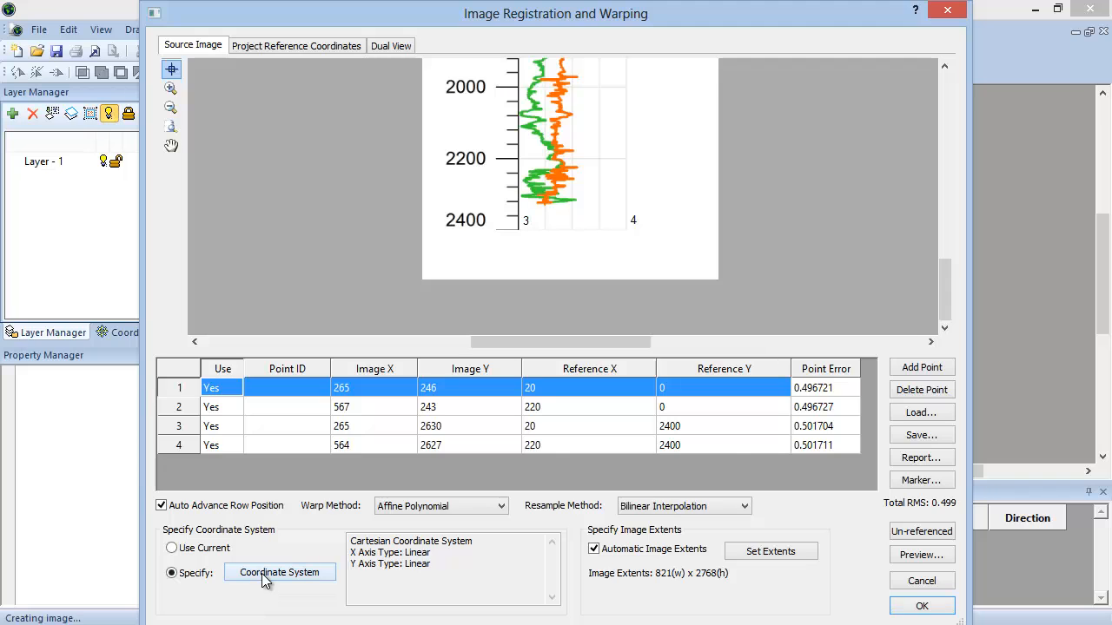
click(279, 572)
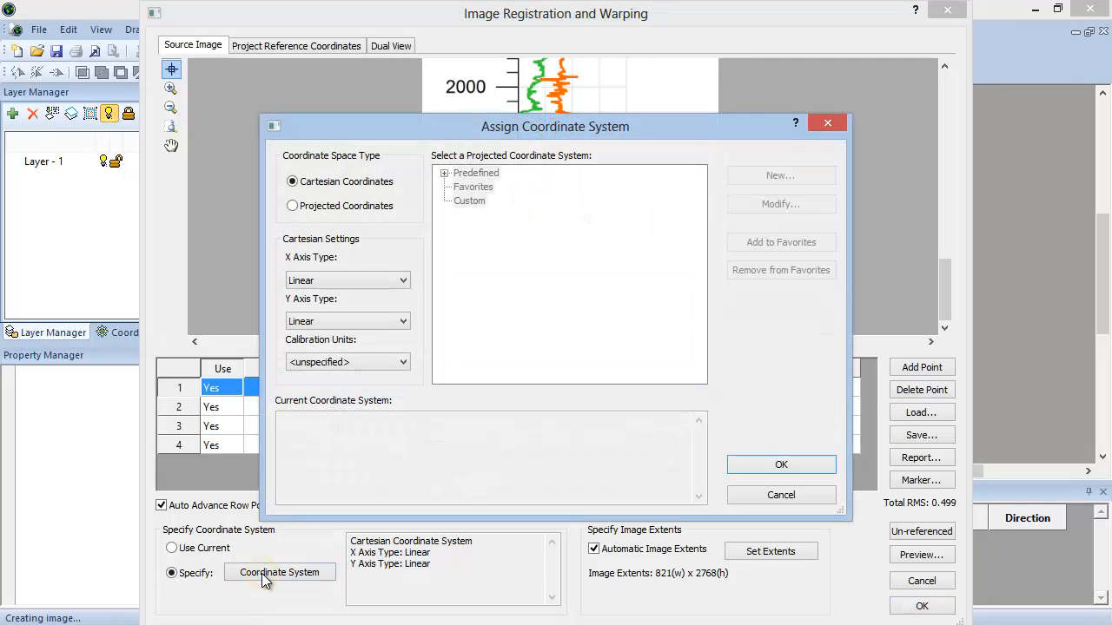
mouse_move(419, 193)
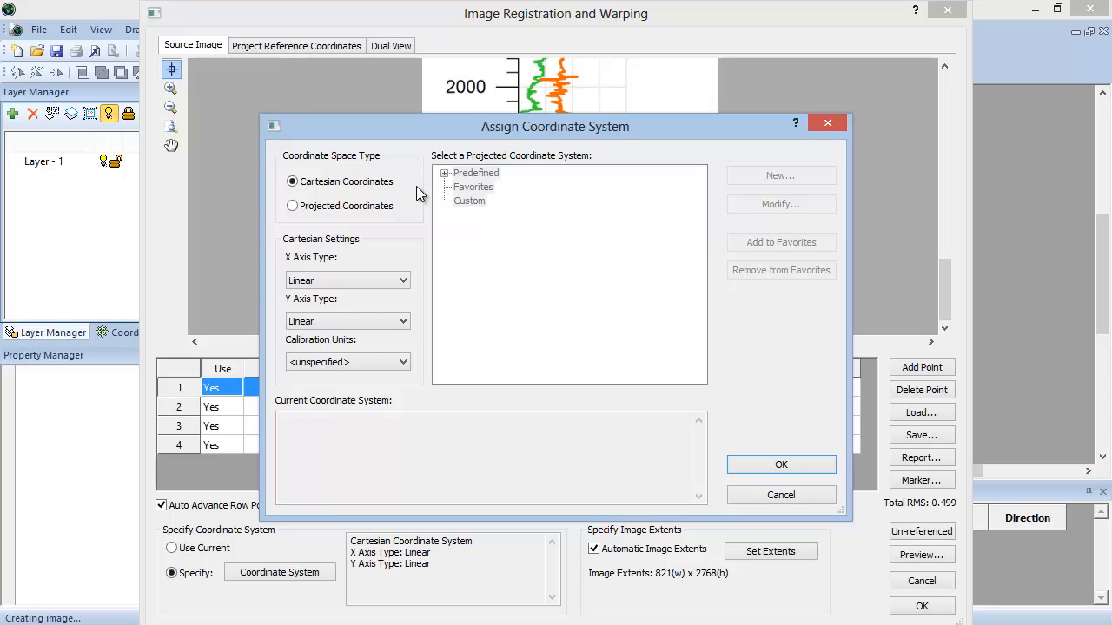
mouse_move(419, 250)
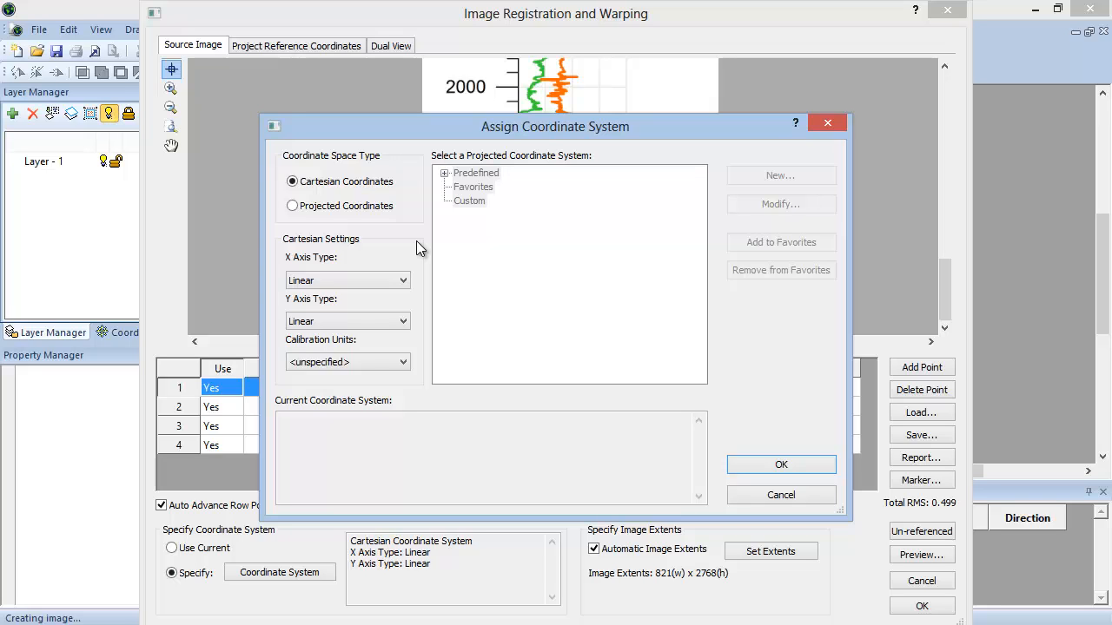
mouse_move(426, 333)
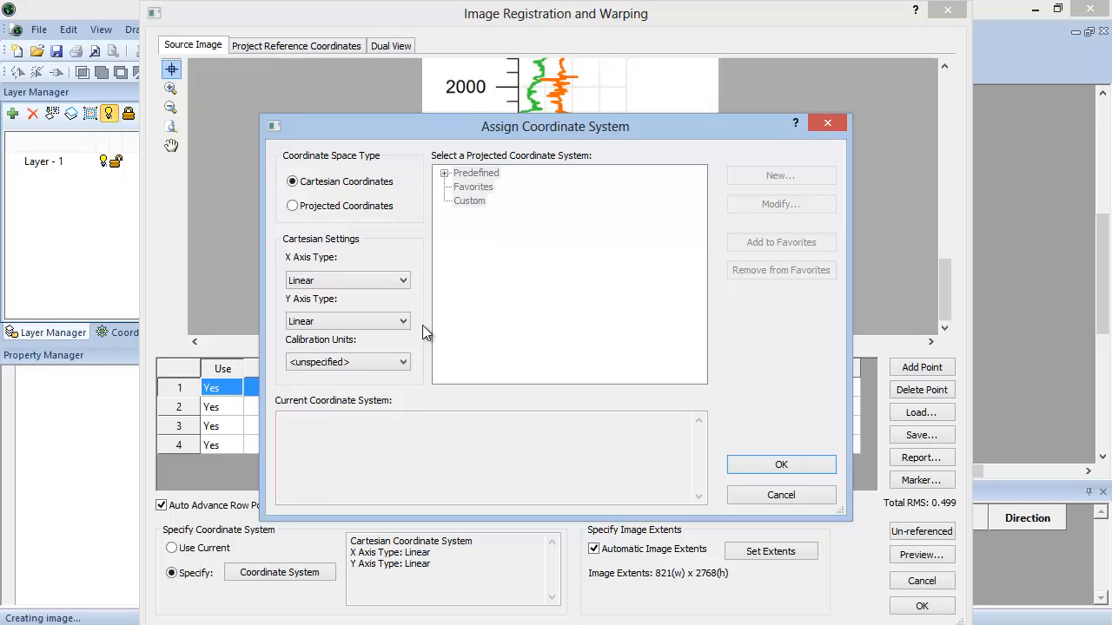
mouse_move(427, 365)
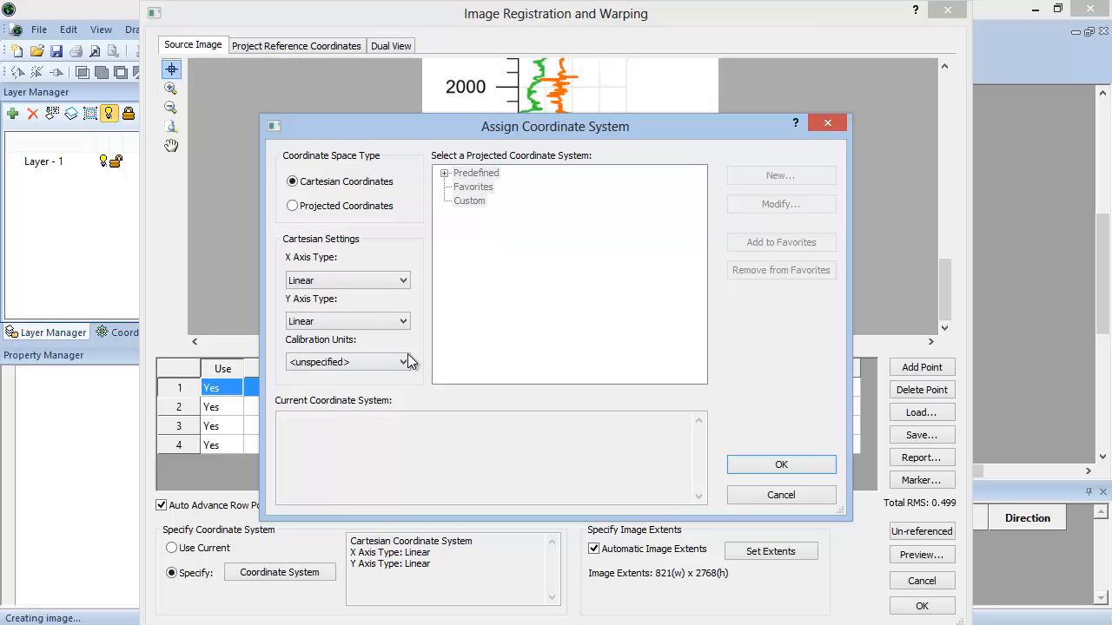
click(403, 362)
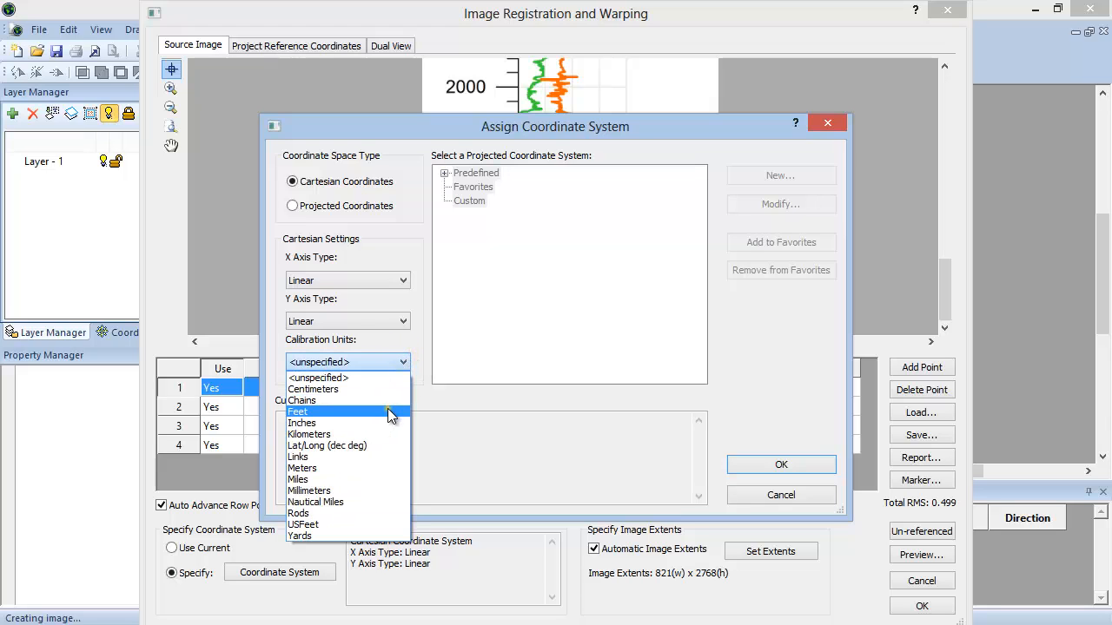
click(298, 411)
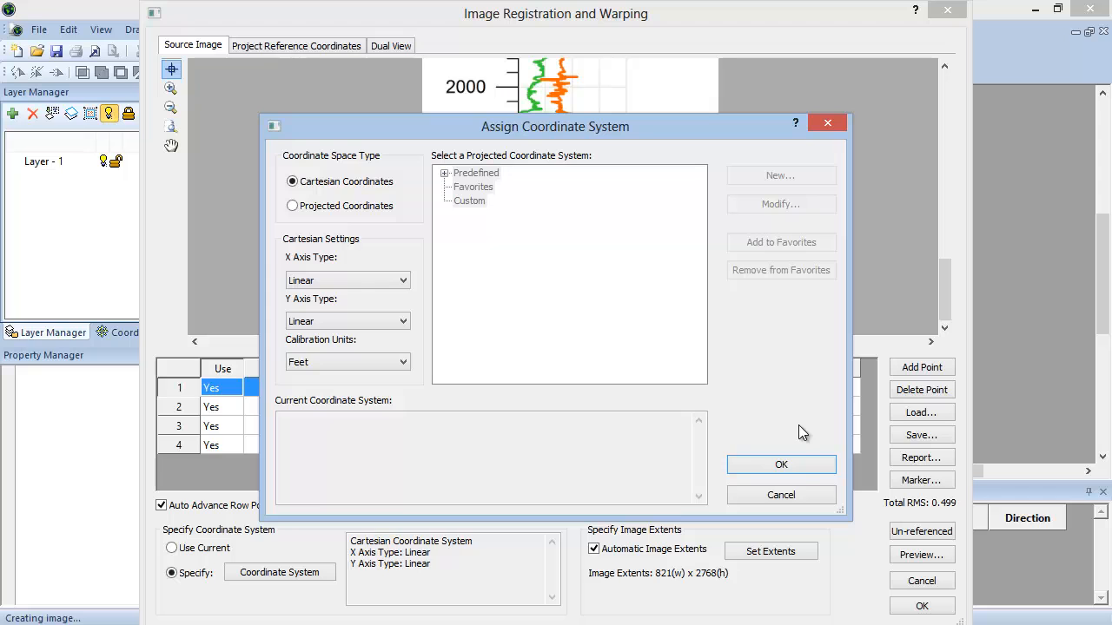
click(781, 465)
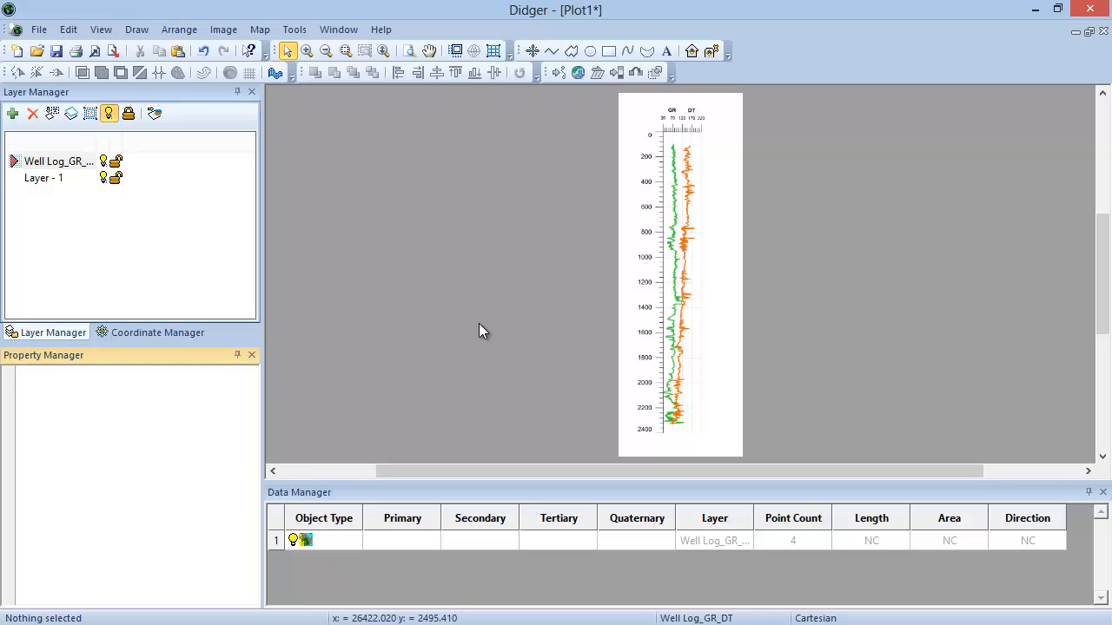
mouse_move(216, 205)
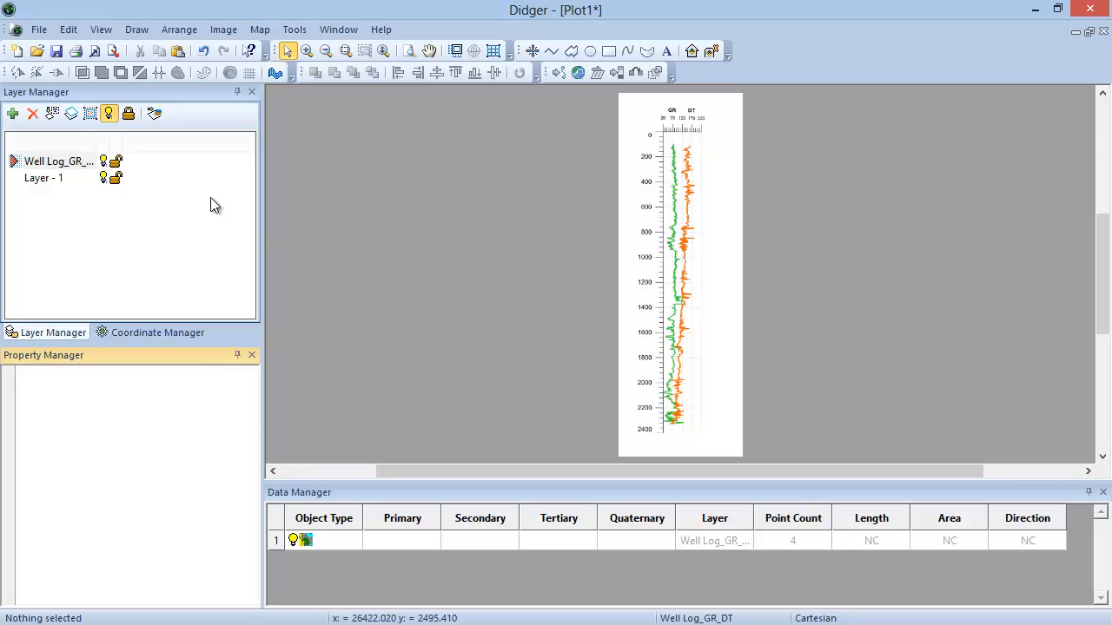
Trace the orange DT curve from the top downward with the Polyline tool.
click(137, 29)
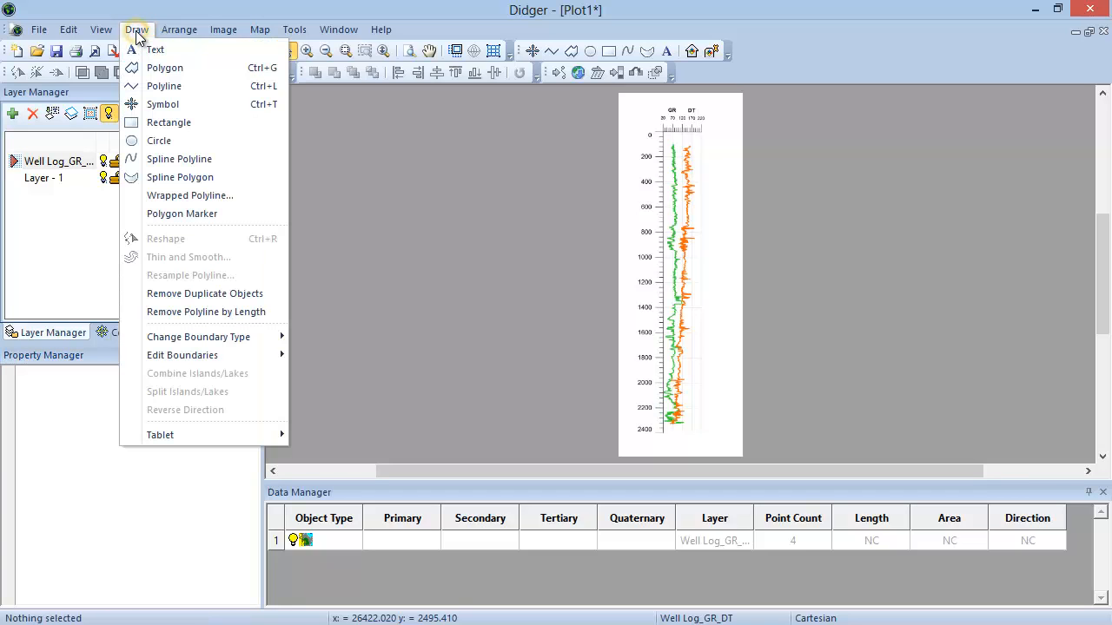
mouse_move(163, 85)
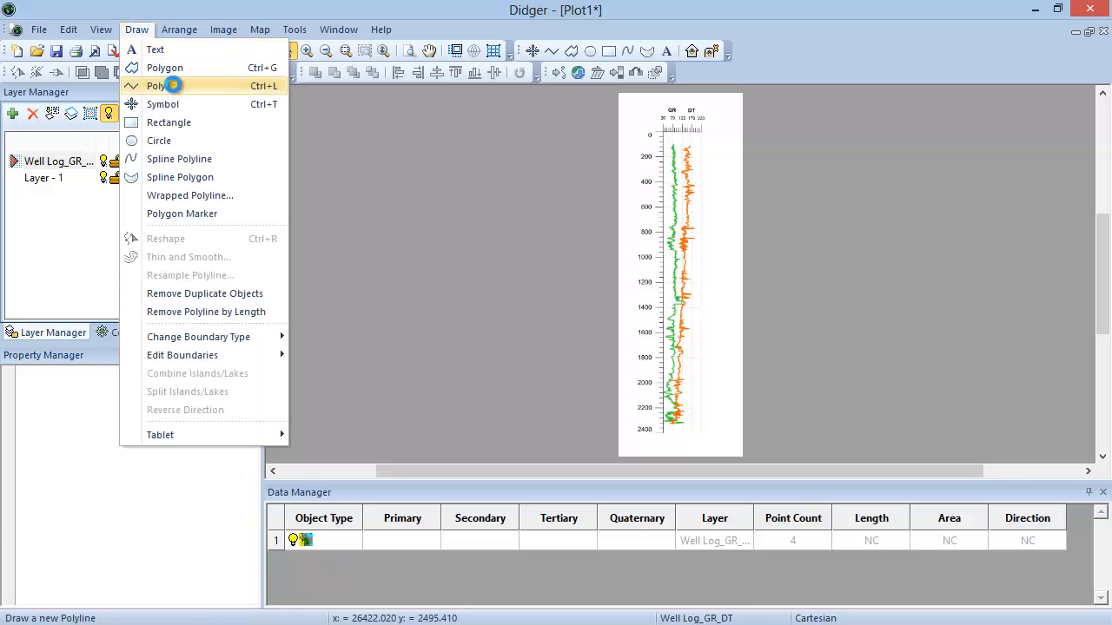
click(158, 85)
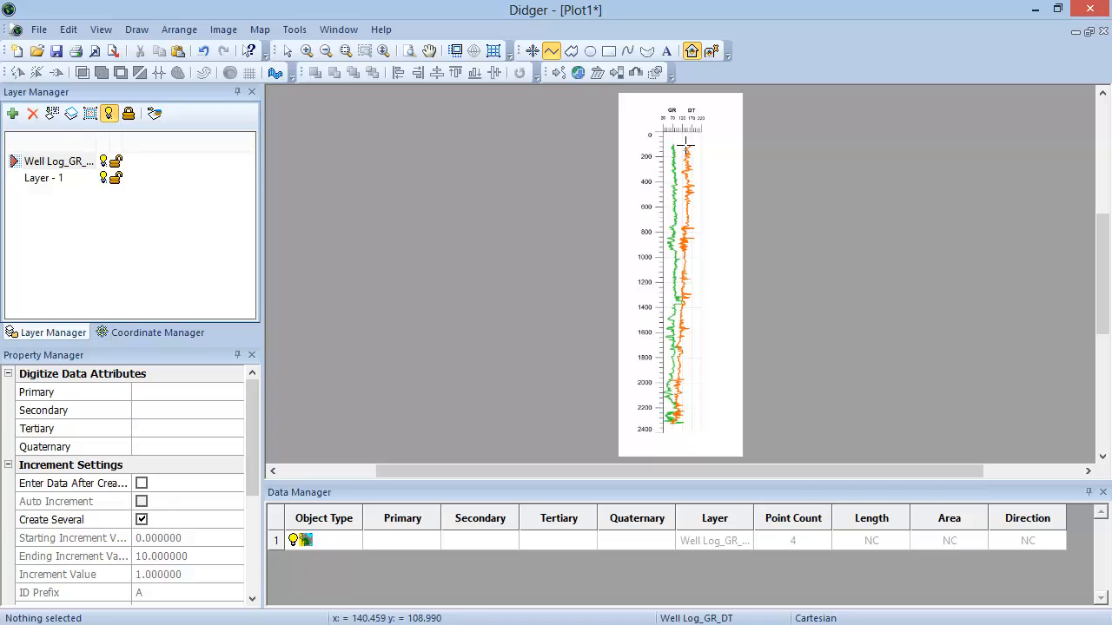
click(686, 145)
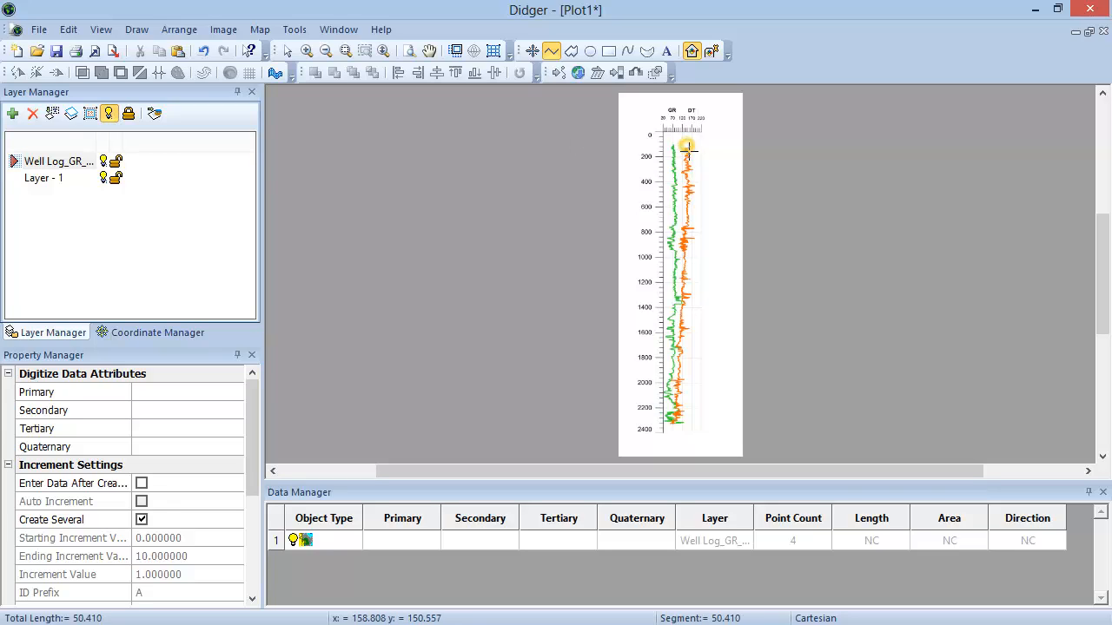
click(688, 167)
text(D)
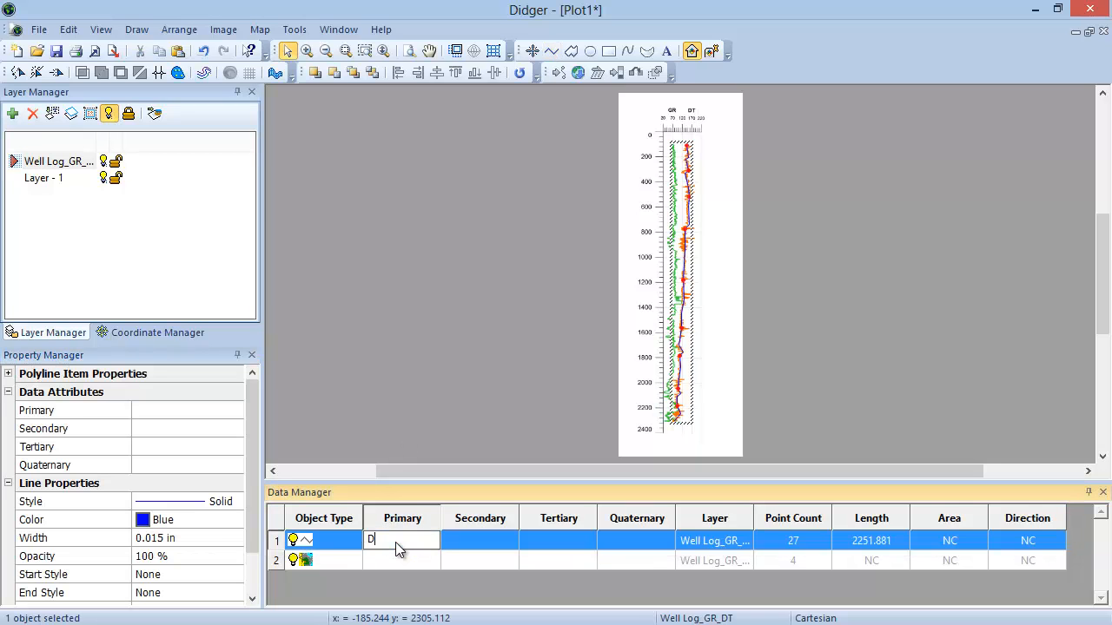
Enter DT as the polyline's Primary attribute.
text(T)
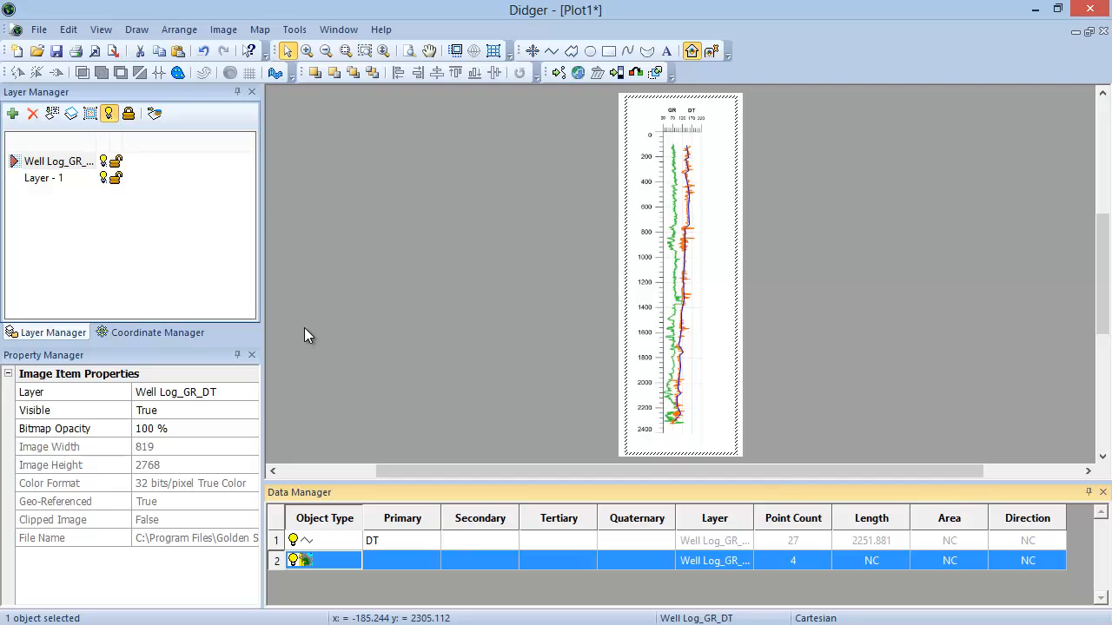
mouse_move(223, 28)
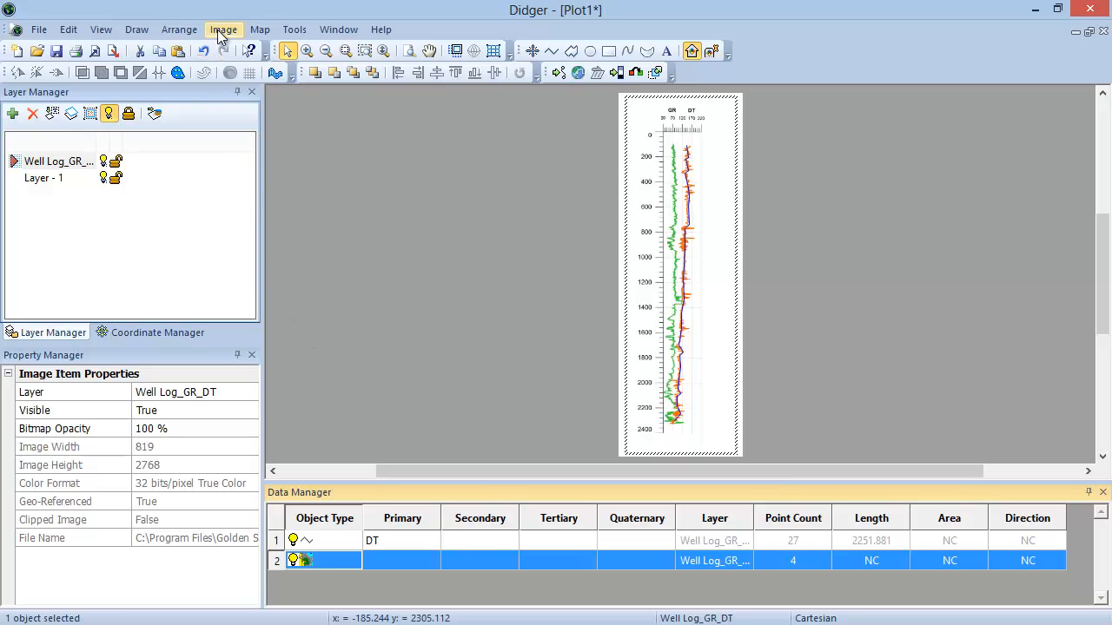
Open Image > Vectorize Image and keep Standard Object Thinning as edge detection method.
click(223, 29)
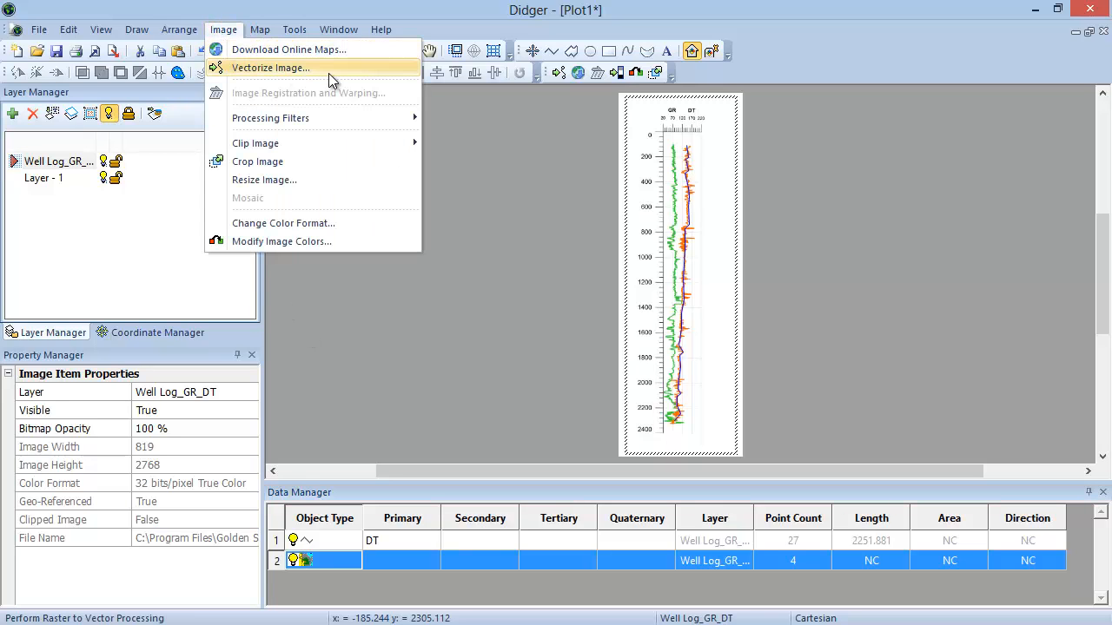
click(271, 68)
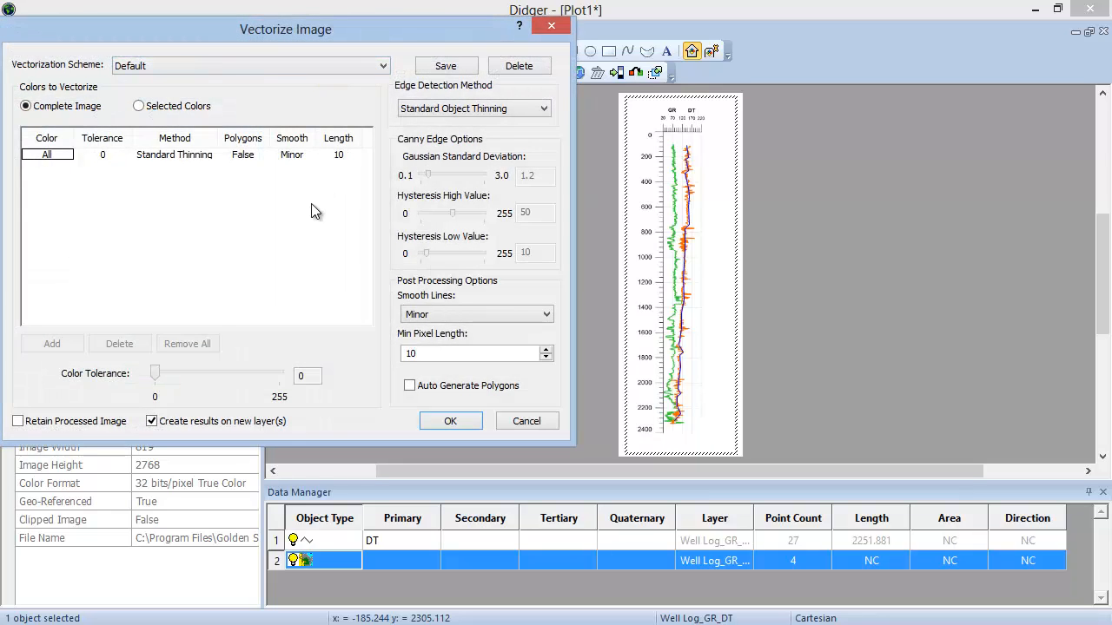
click(381, 65)
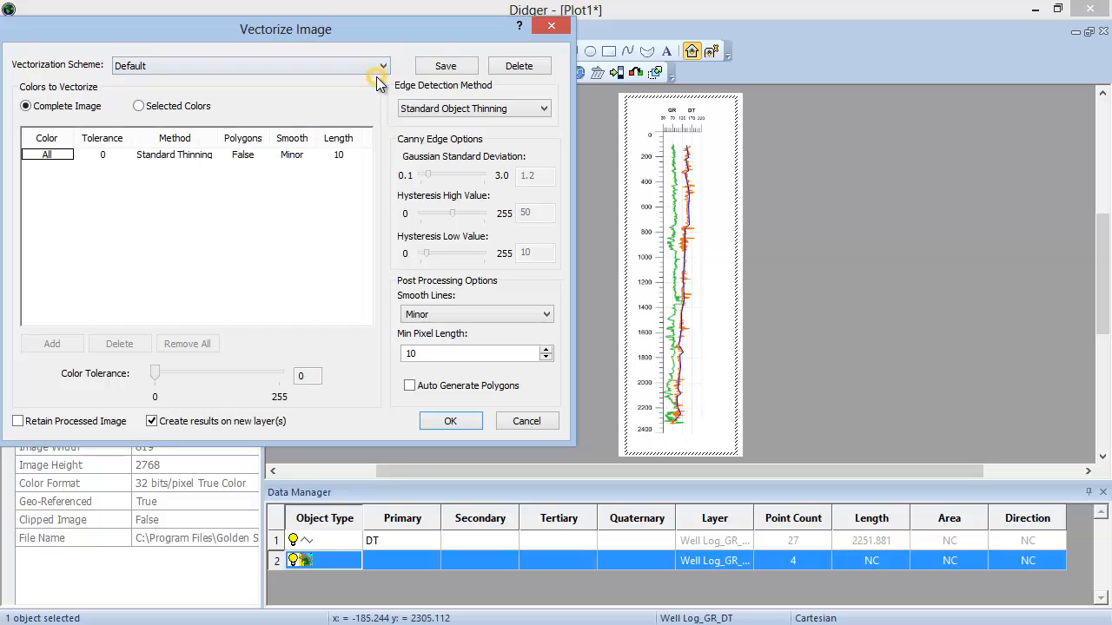
click(545, 108)
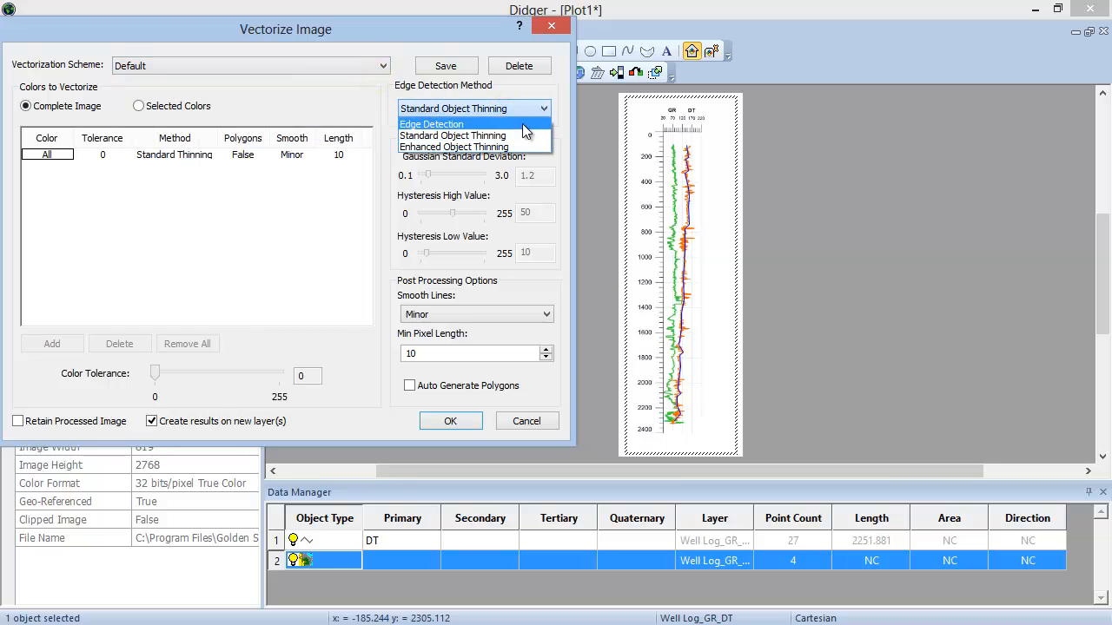
click(452, 135)
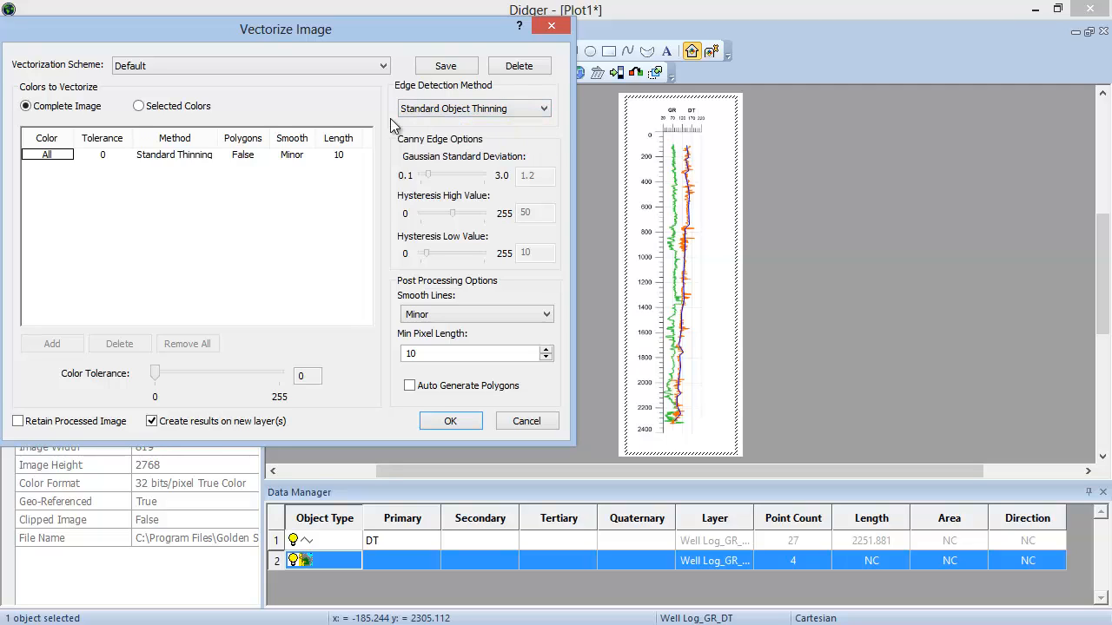
mouse_move(143, 129)
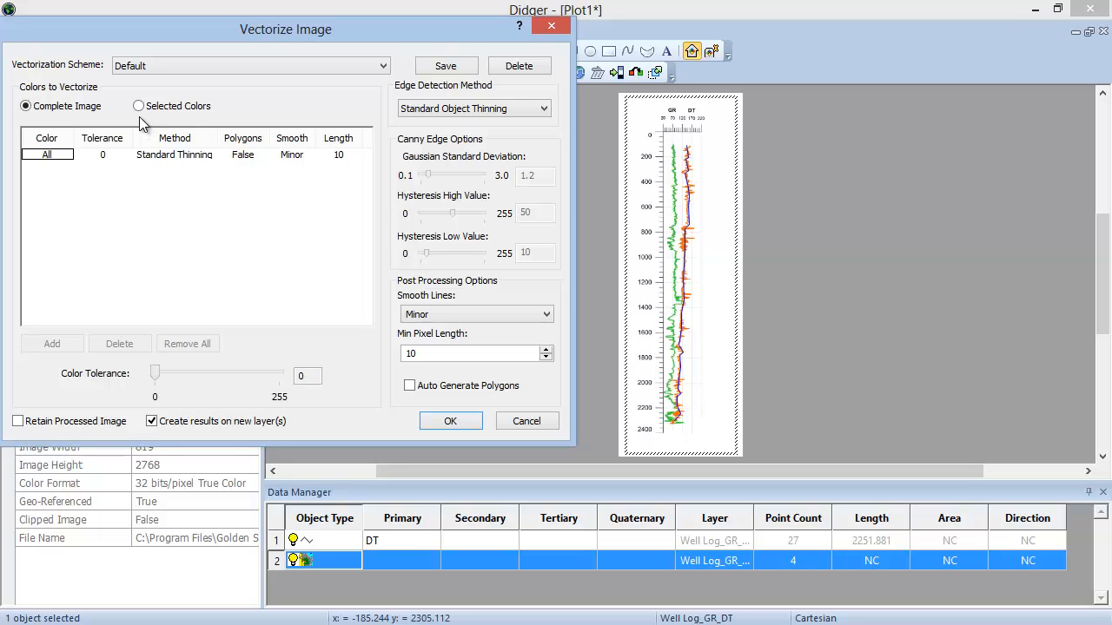
Vectorize the green GR colour only, min pixel length 20, onto a new layer.
click(138, 105)
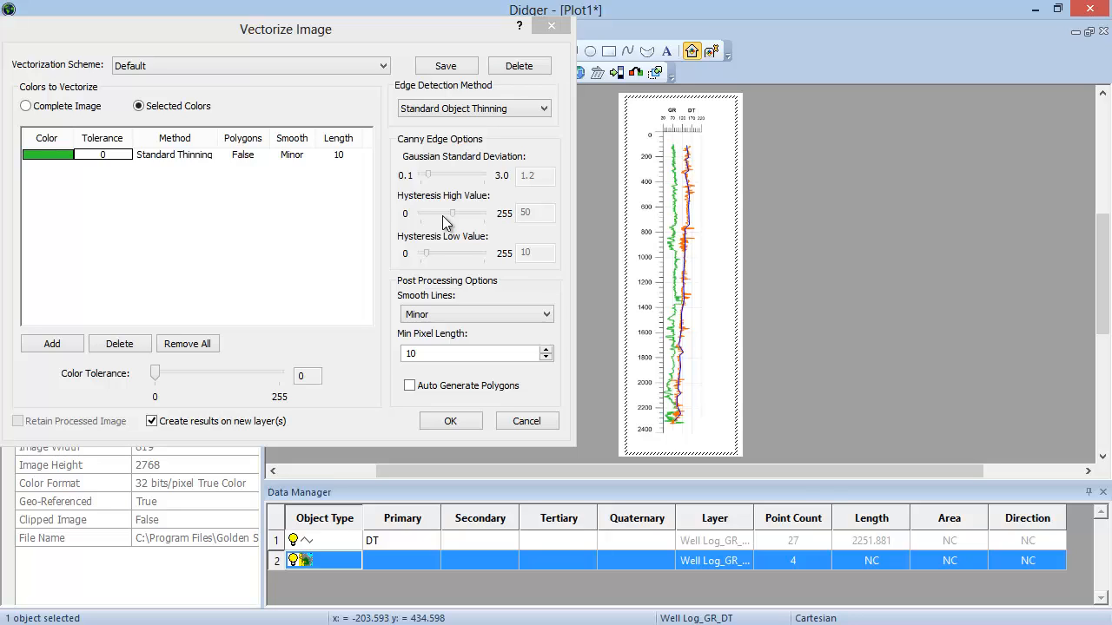
mouse_move(446, 288)
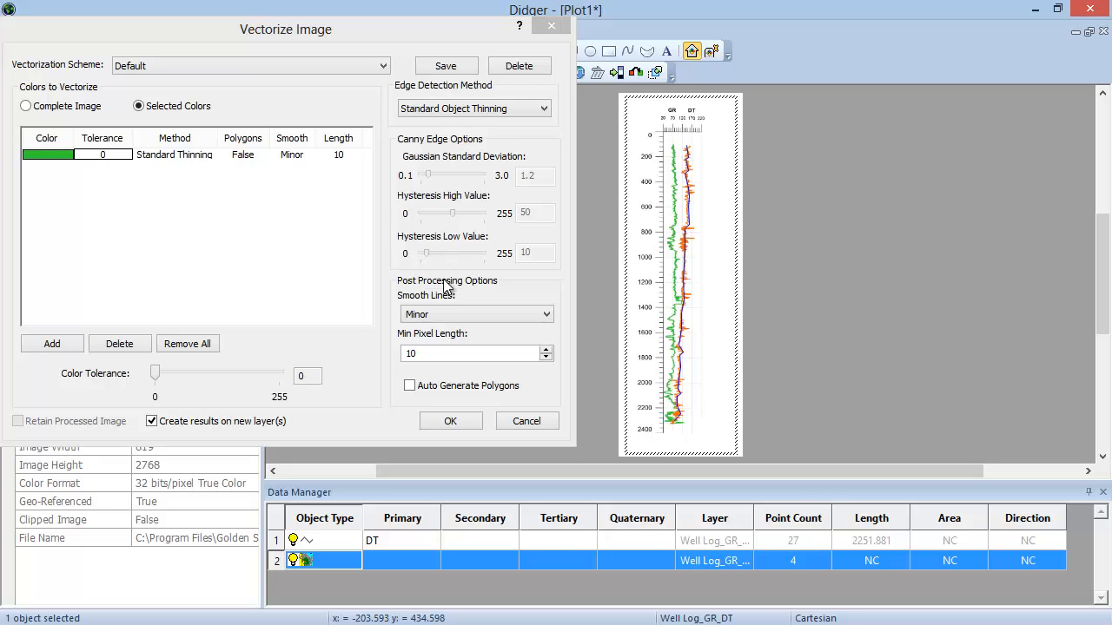
mouse_move(450, 310)
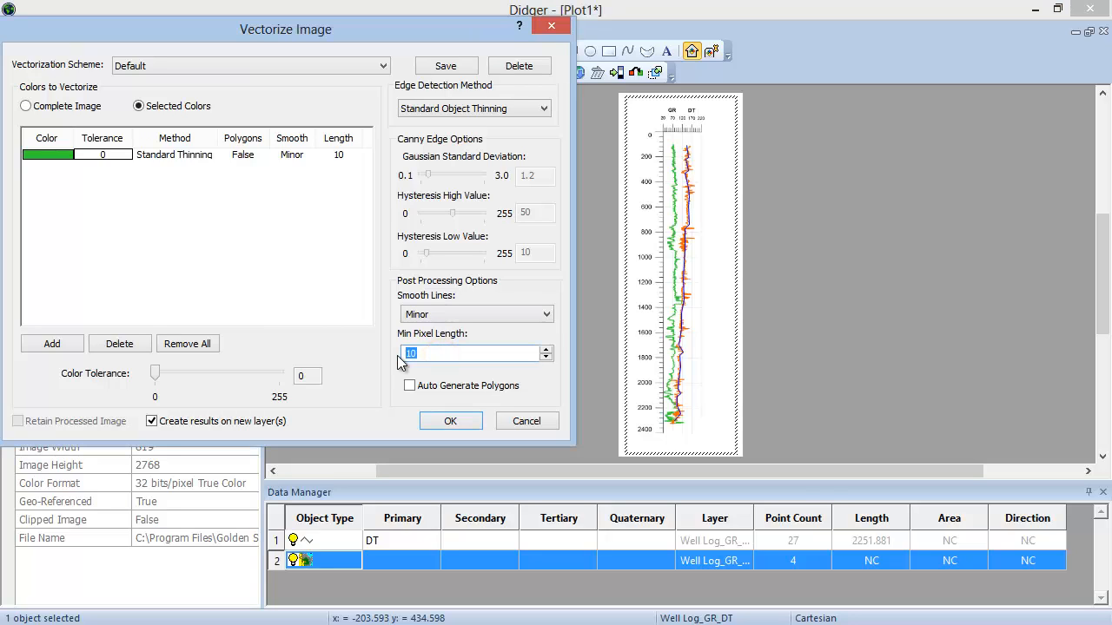
click(546, 349)
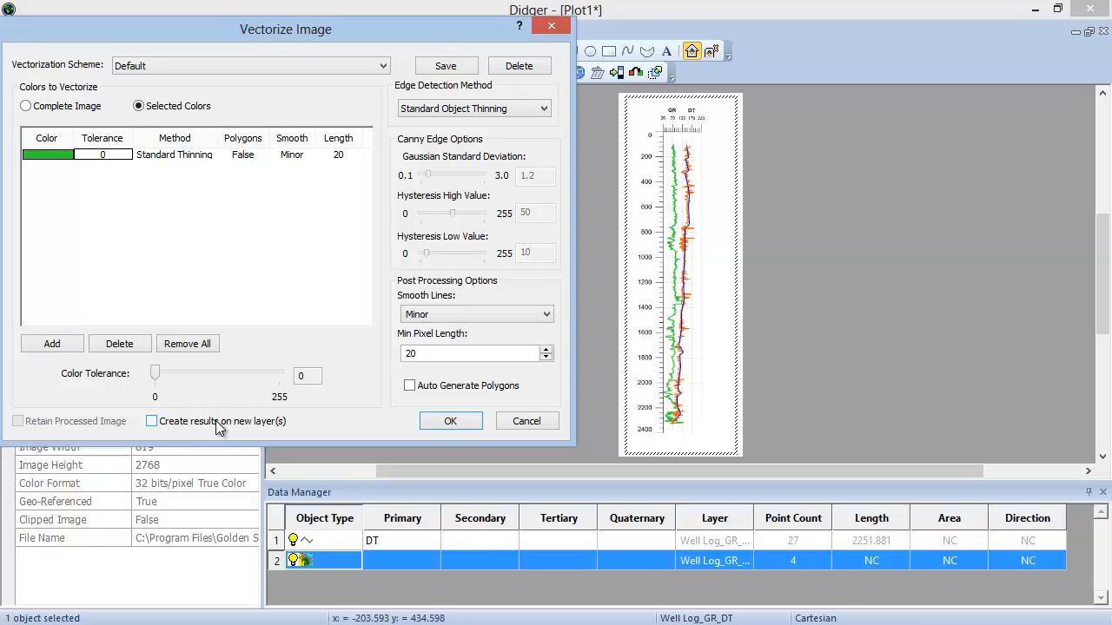
click(151, 422)
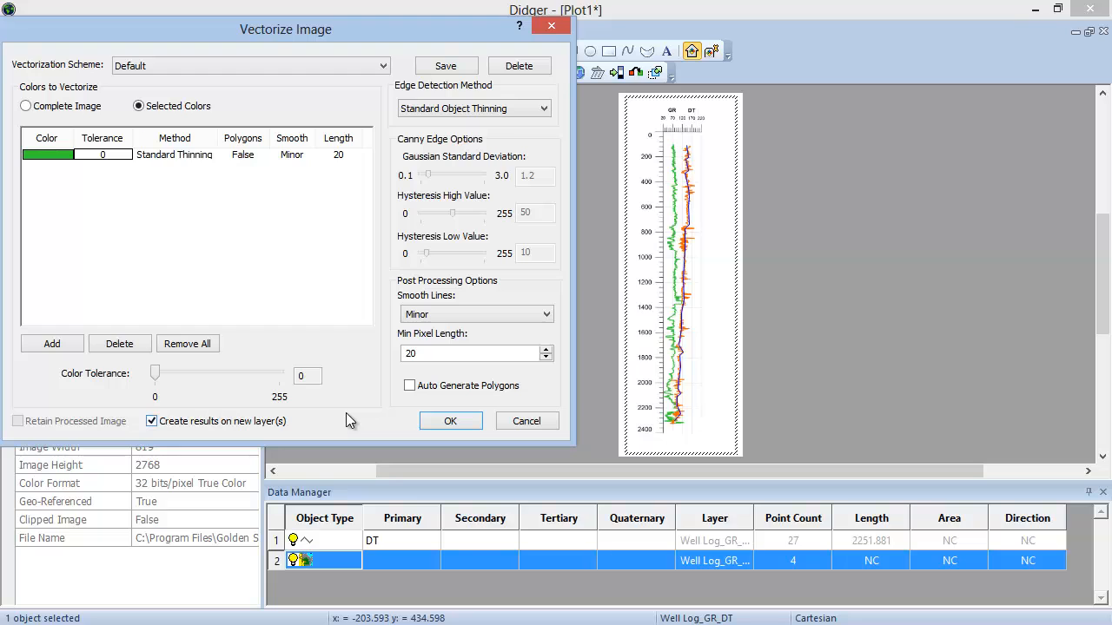
mouse_move(450, 422)
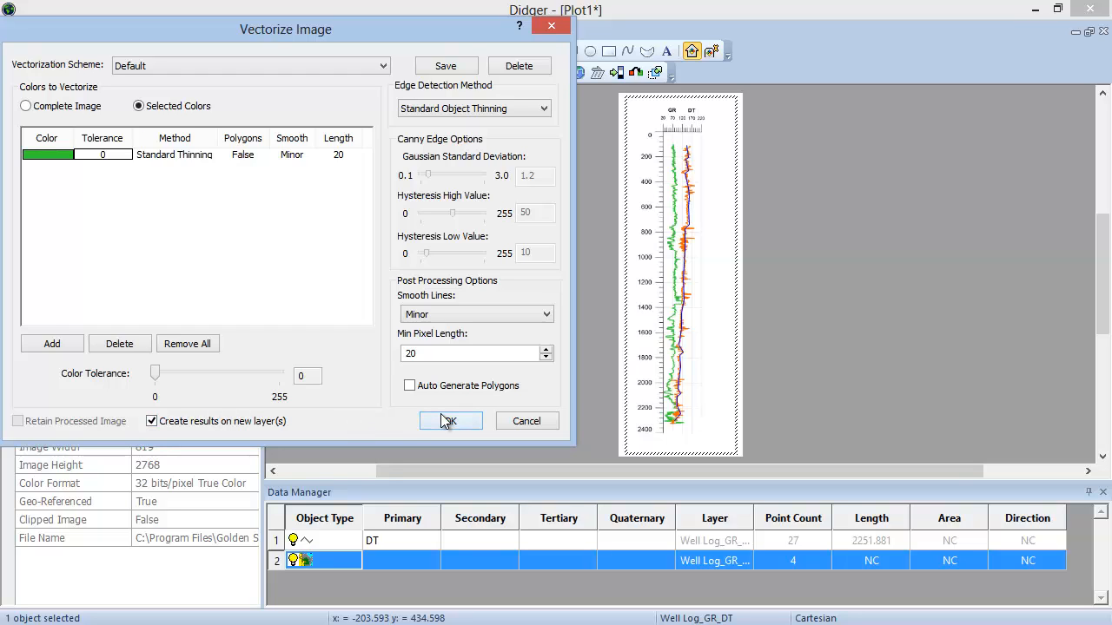
click(450, 422)
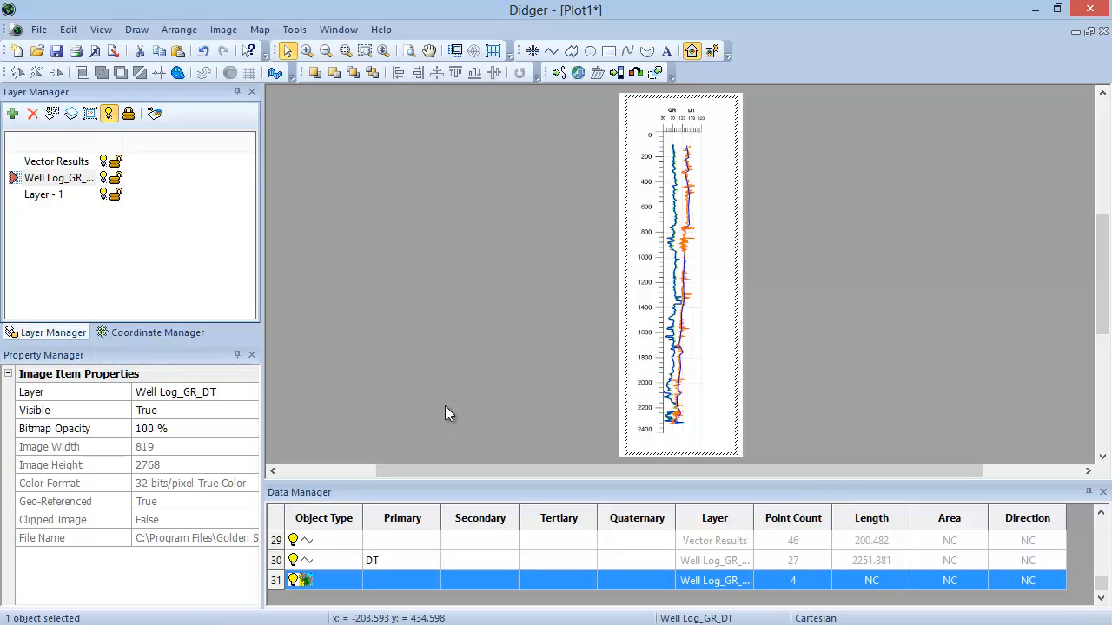
mouse_move(62, 219)
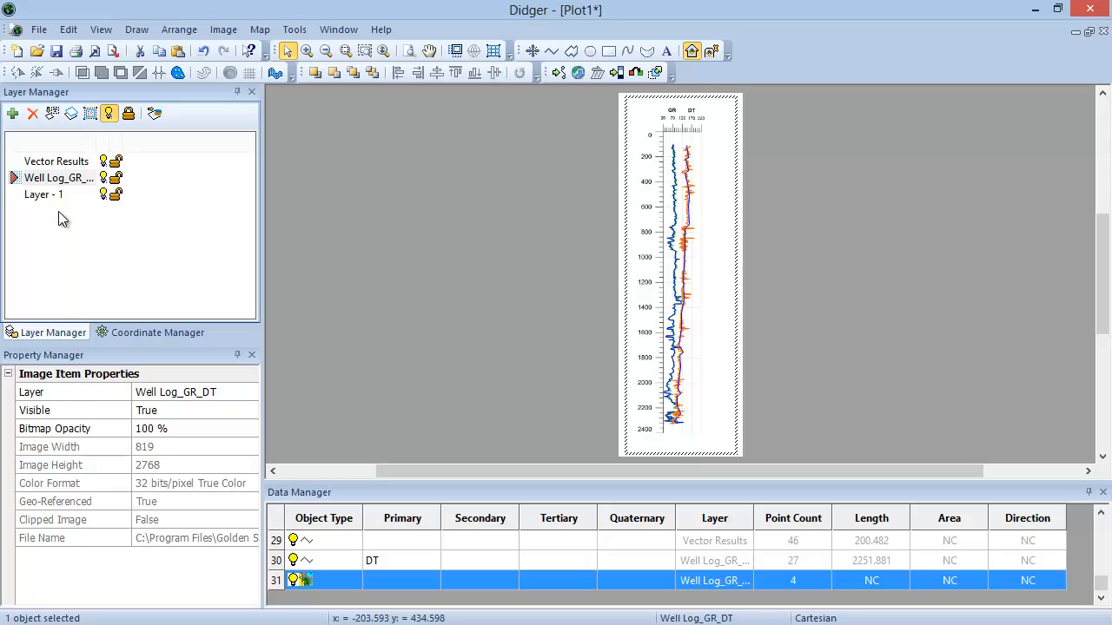
mouse_move(72, 171)
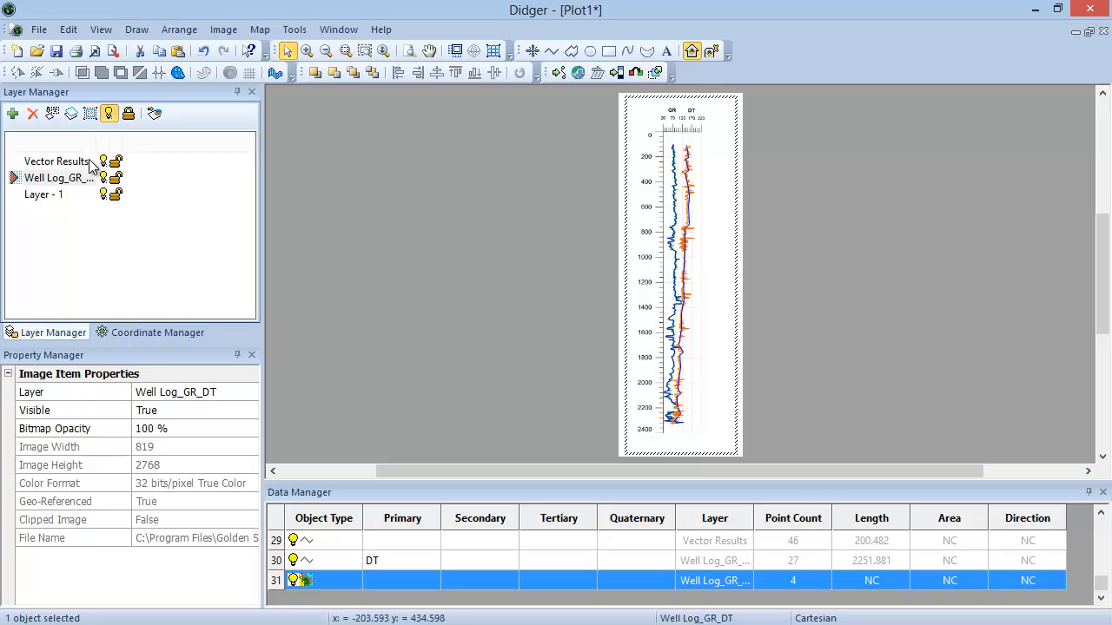
Select all items on Vector Results and connect them into one 714-point polyline.
right_click(57, 161)
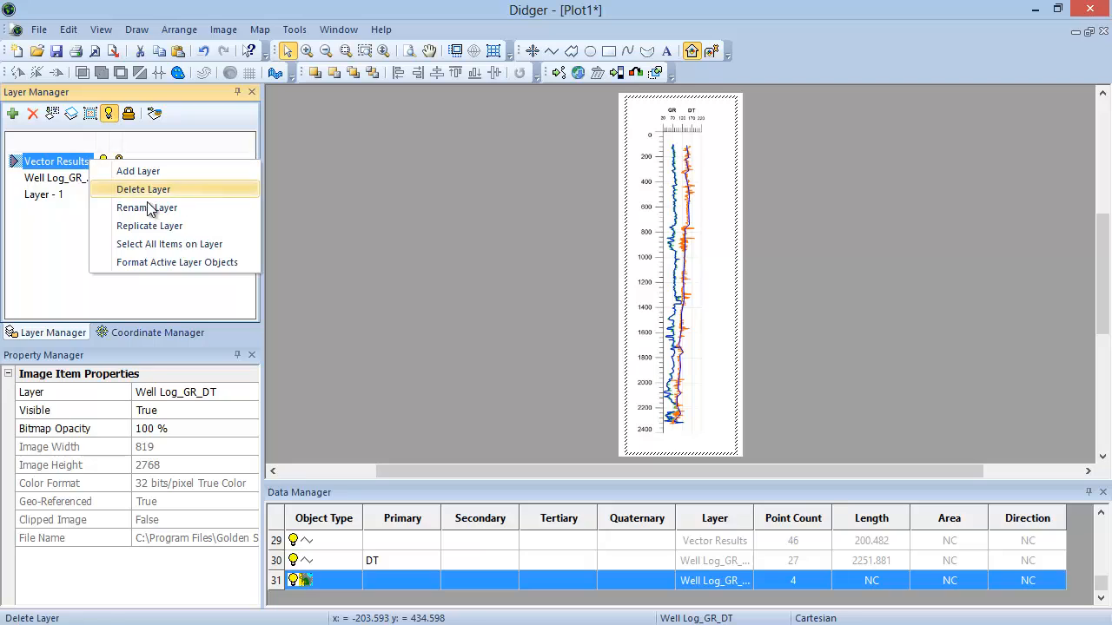
mouse_move(183, 245)
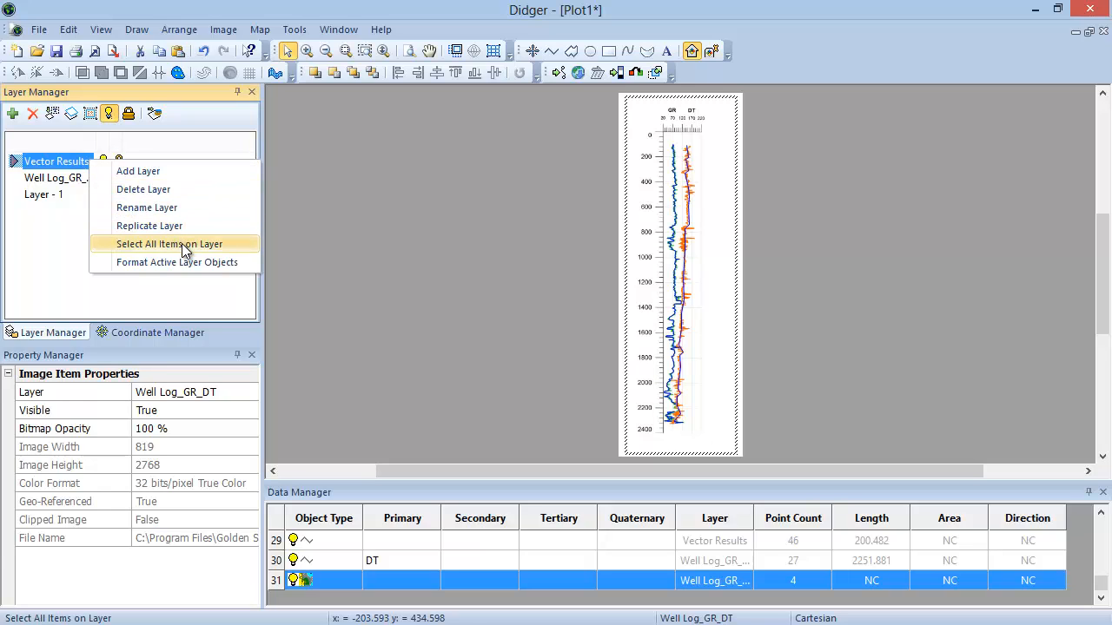
click(168, 243)
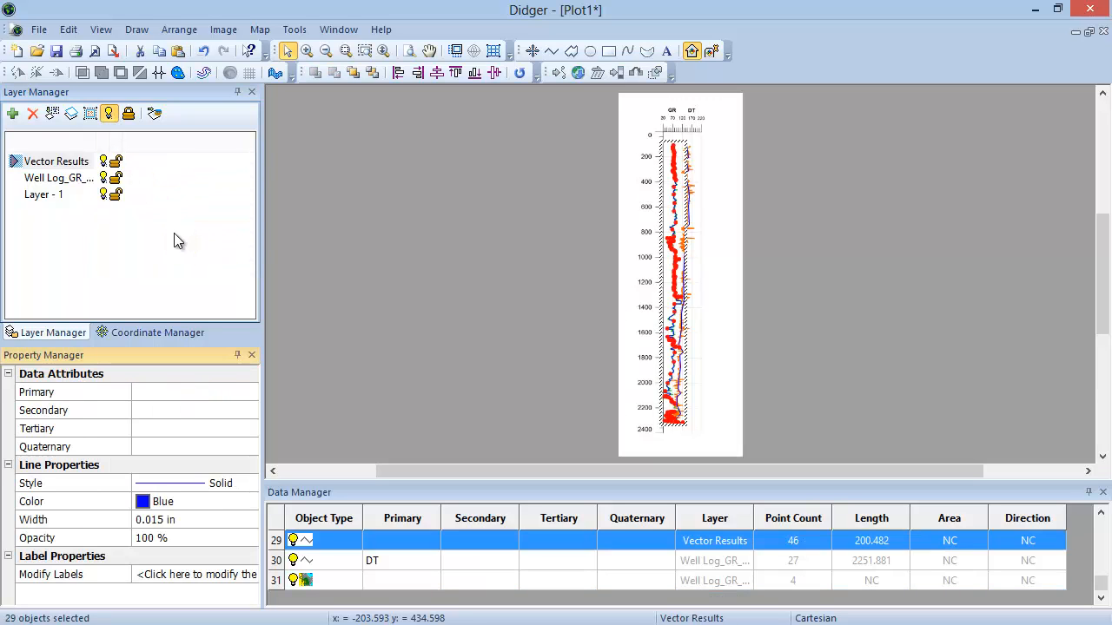
click(137, 28)
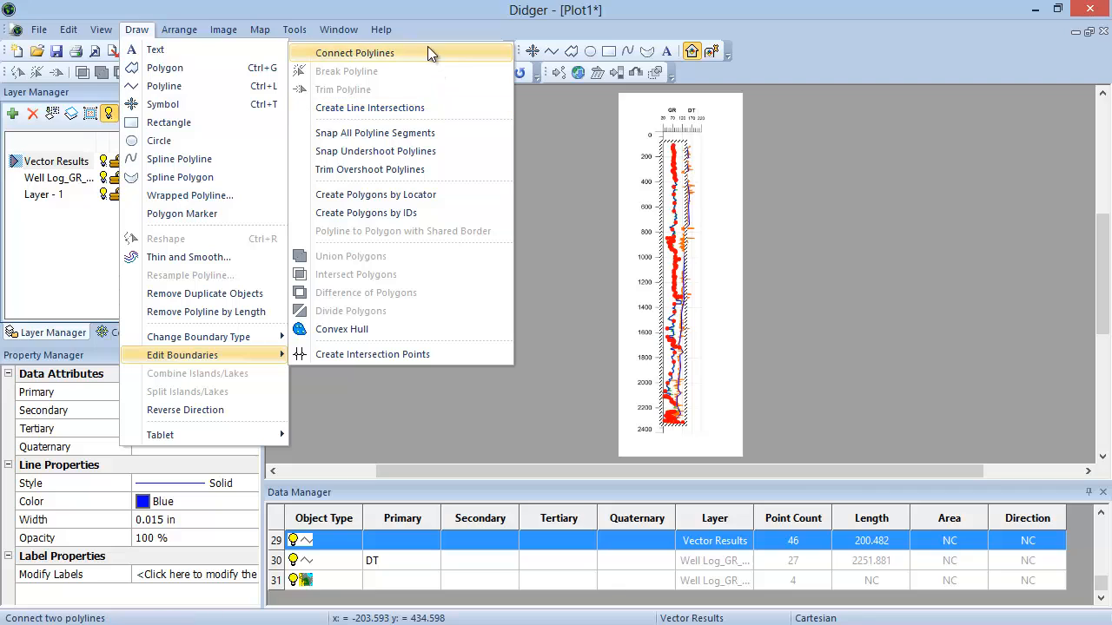
mouse_move(434, 58)
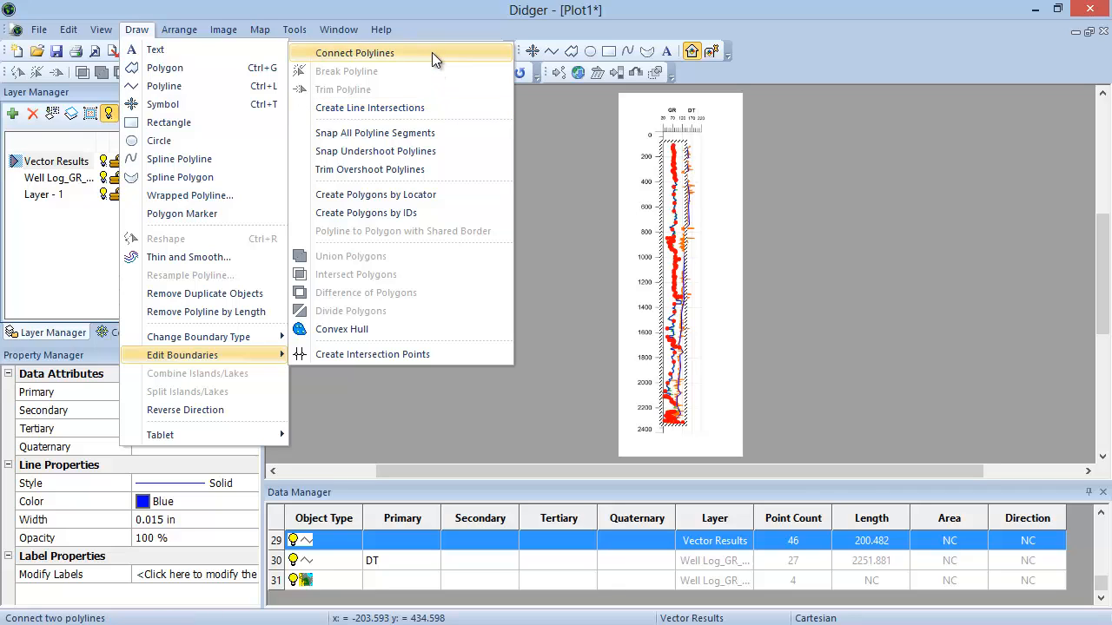
click(354, 53)
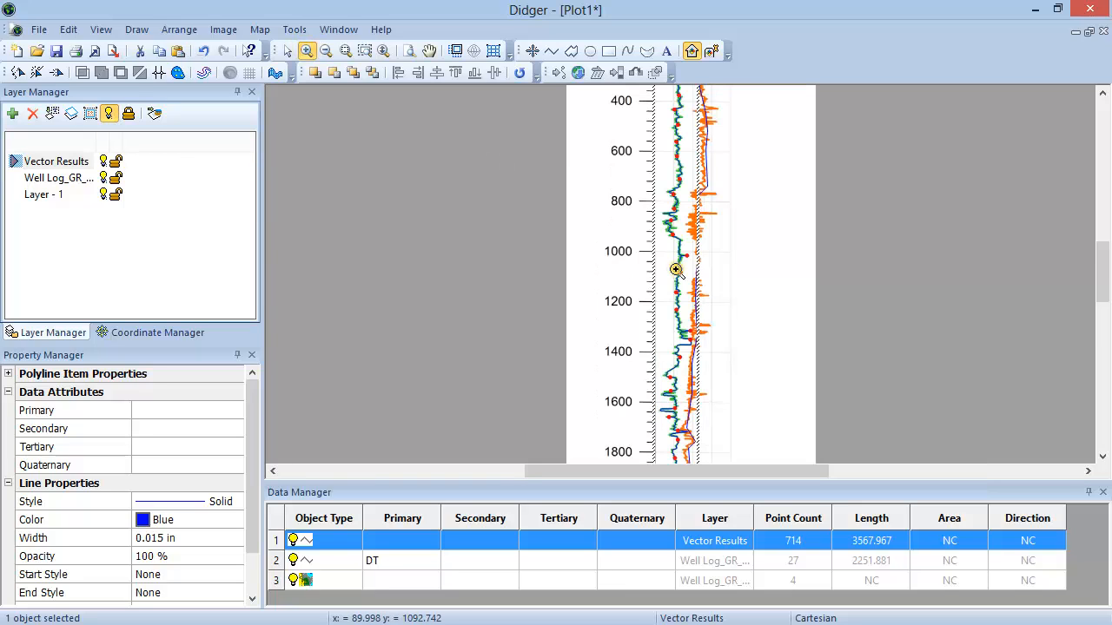
mouse_move(718, 264)
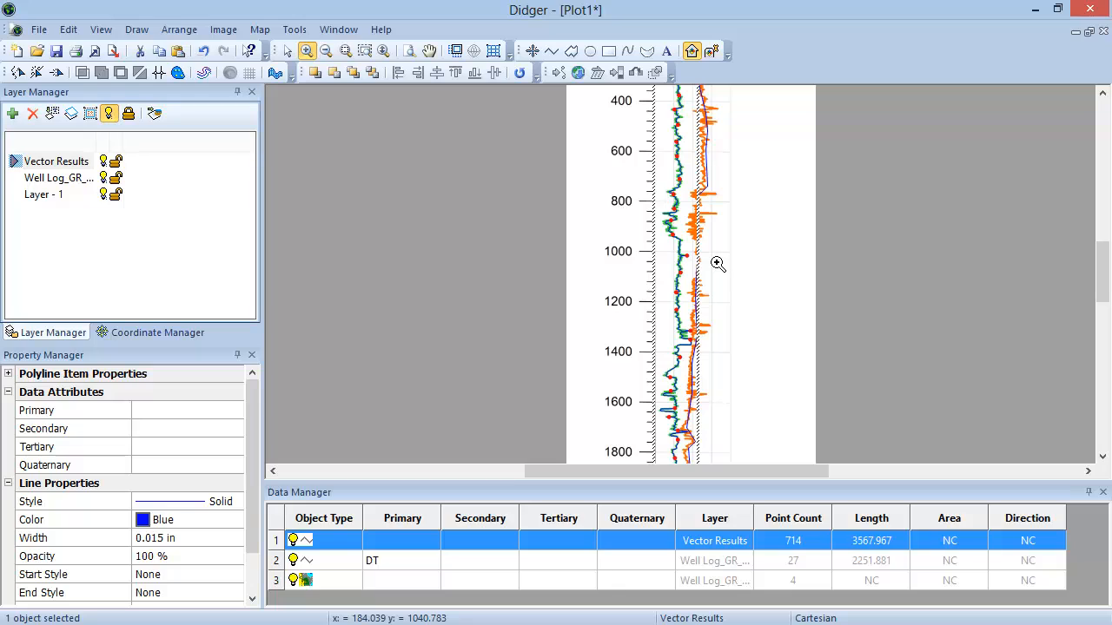
Zoom into the joined GR polyline to inspect it along the log.
drag(639, 104, 739, 217)
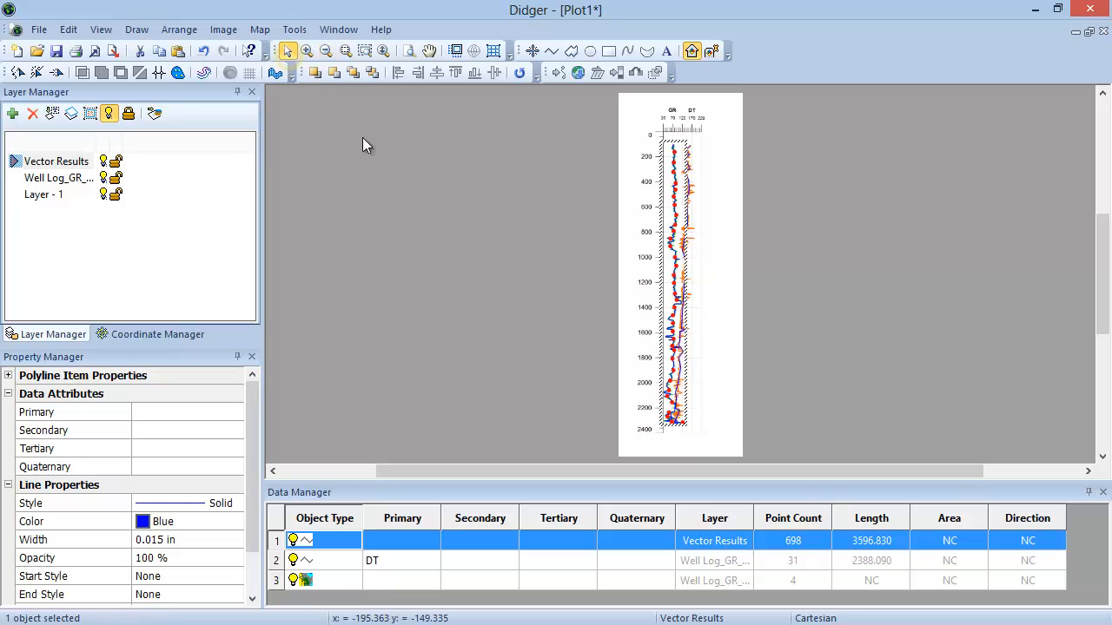
mouse_move(415, 320)
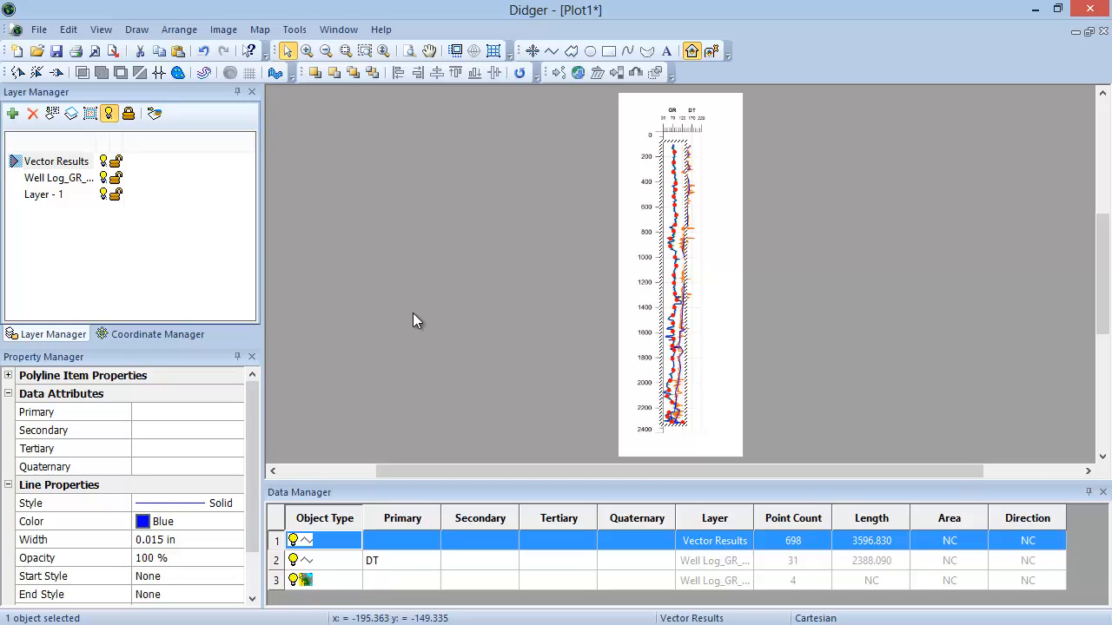
Enter GR as the Primary label of the 698-point Vector Results polyline.
click(401, 540)
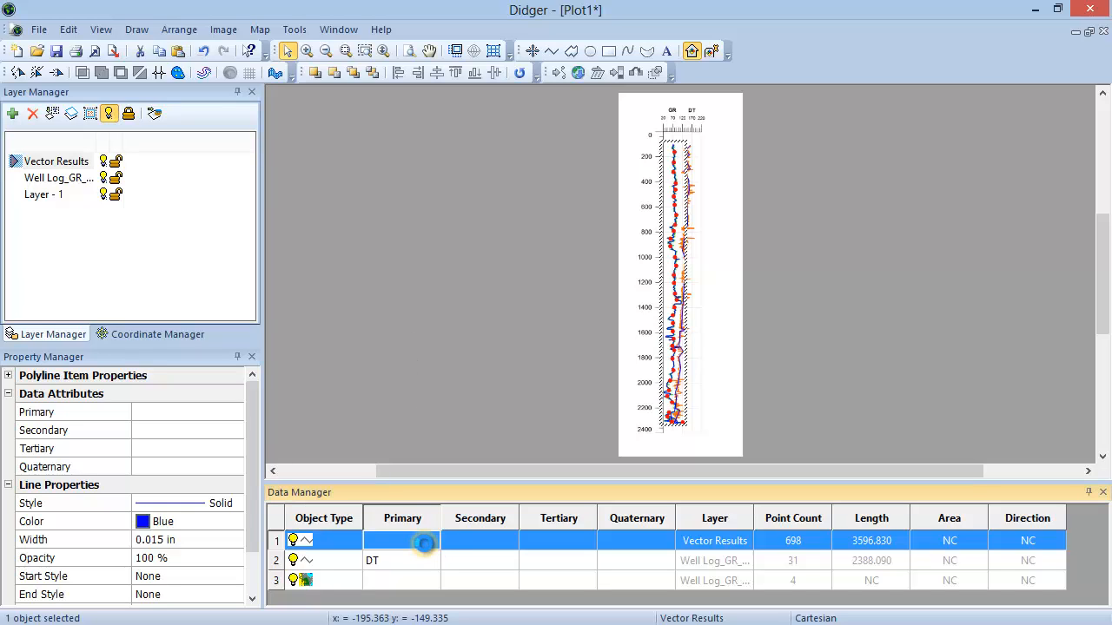
text(G)
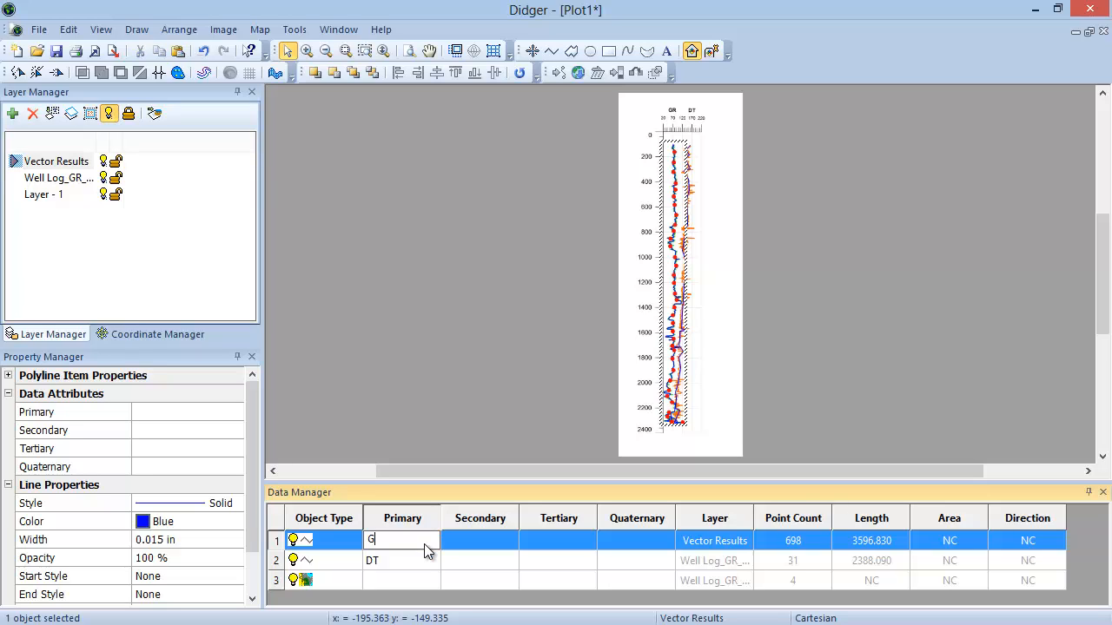
text(R)
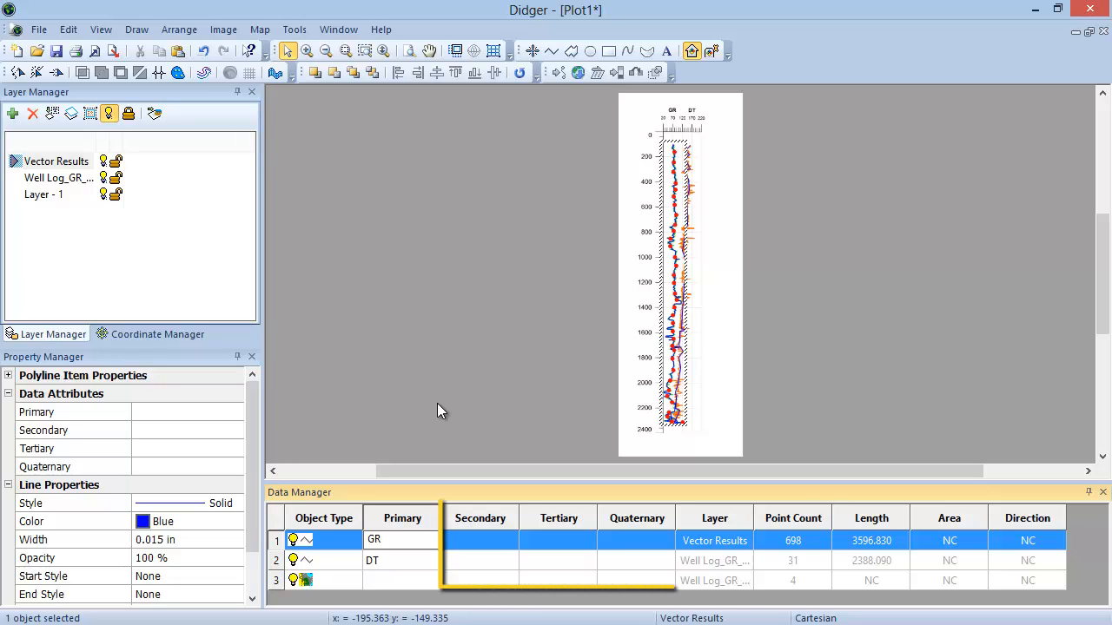
click(401, 539)
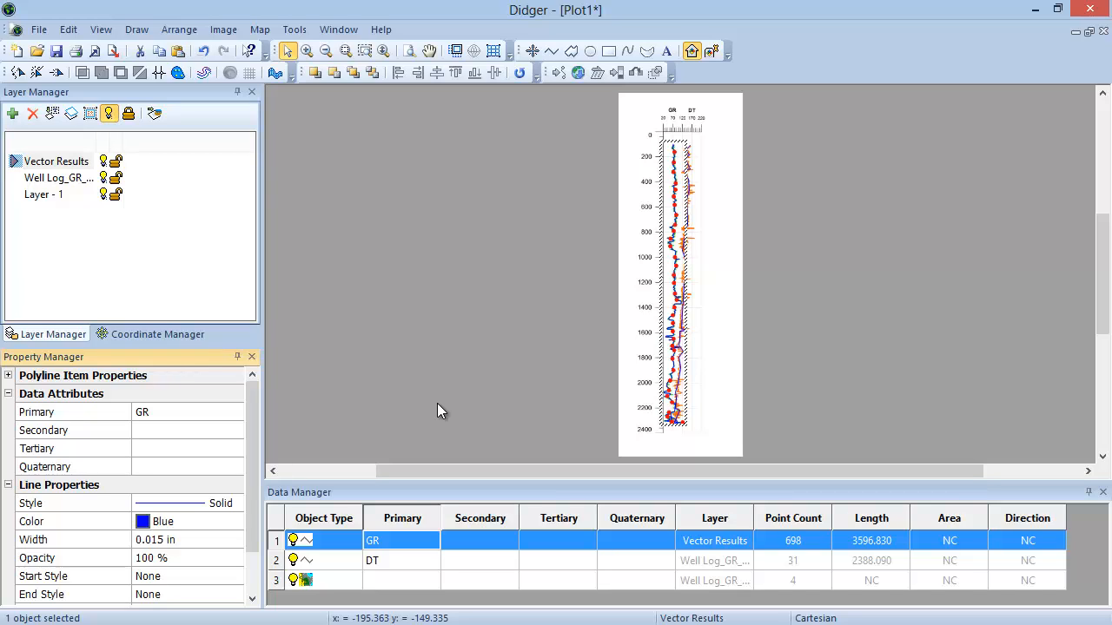
mouse_move(288, 530)
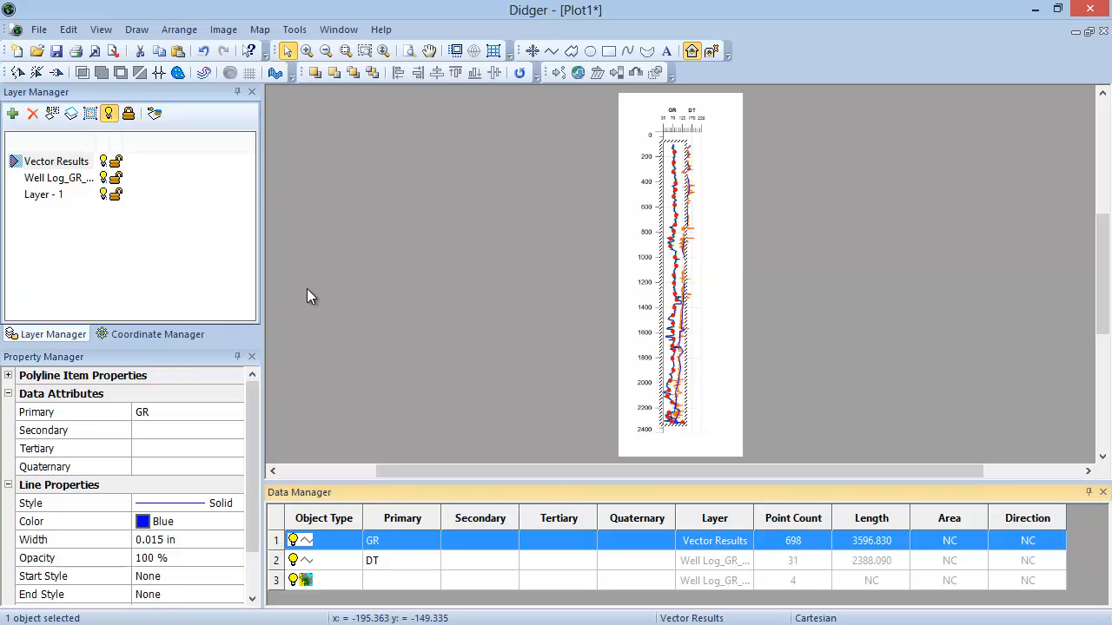
mouse_move(176, 199)
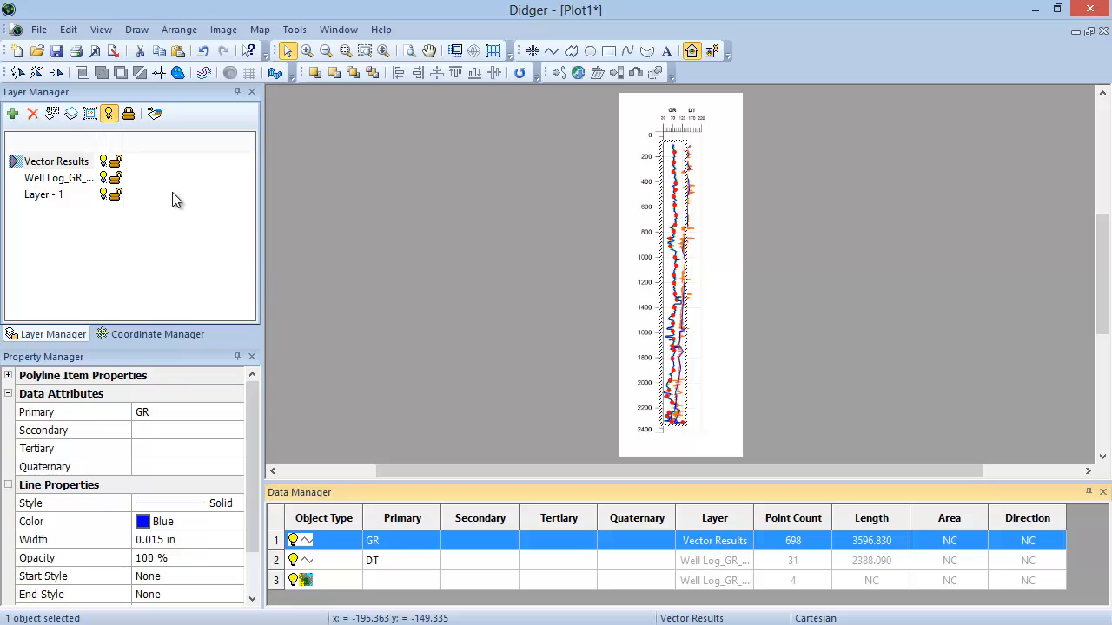
Start an export named 'GR Digitized Log' as LAS Log ASCII Standard (*.las).
click(38, 29)
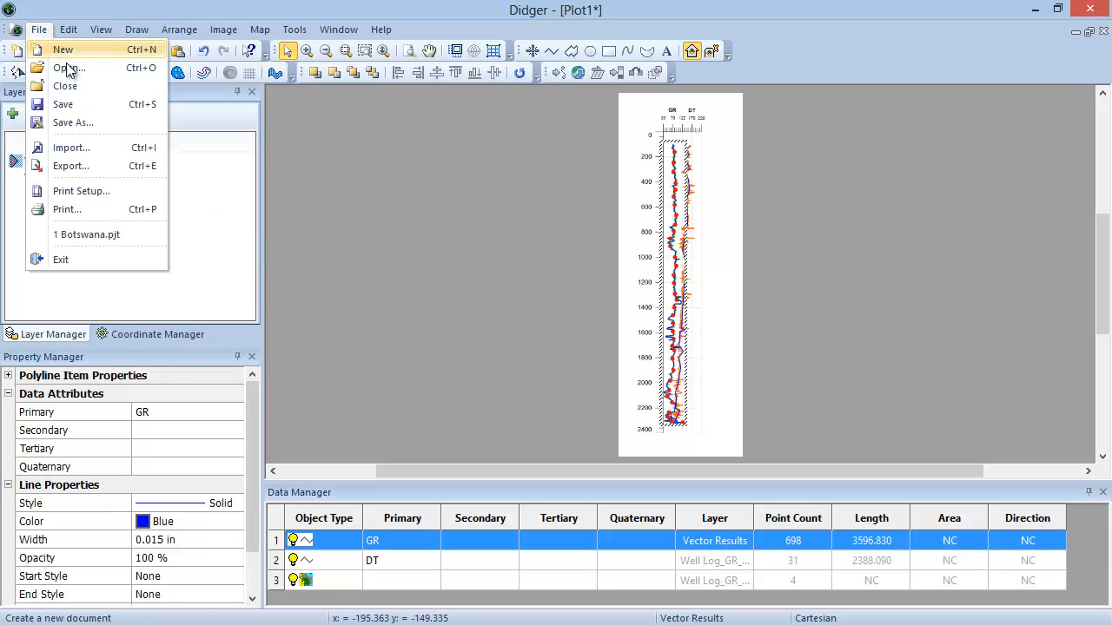
click(71, 166)
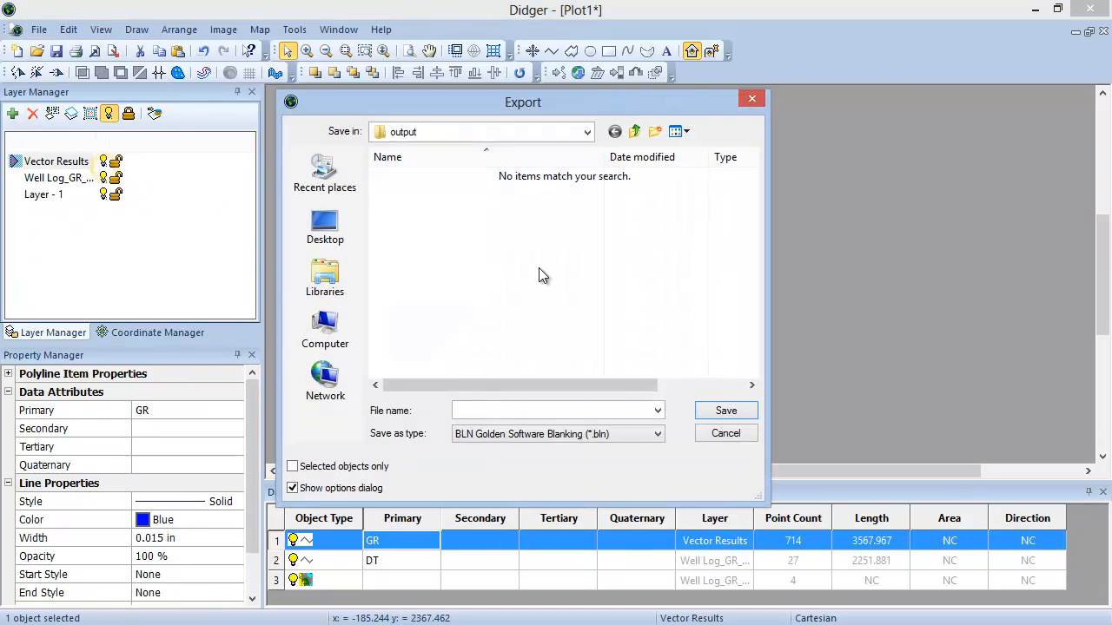
mouse_move(563, 290)
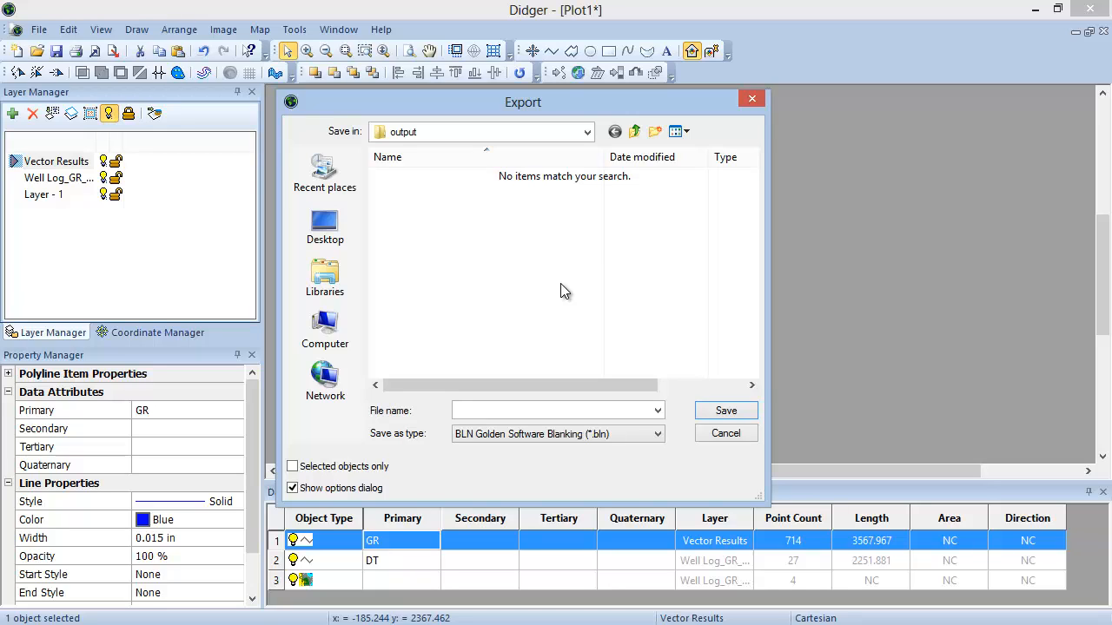
click(555, 410)
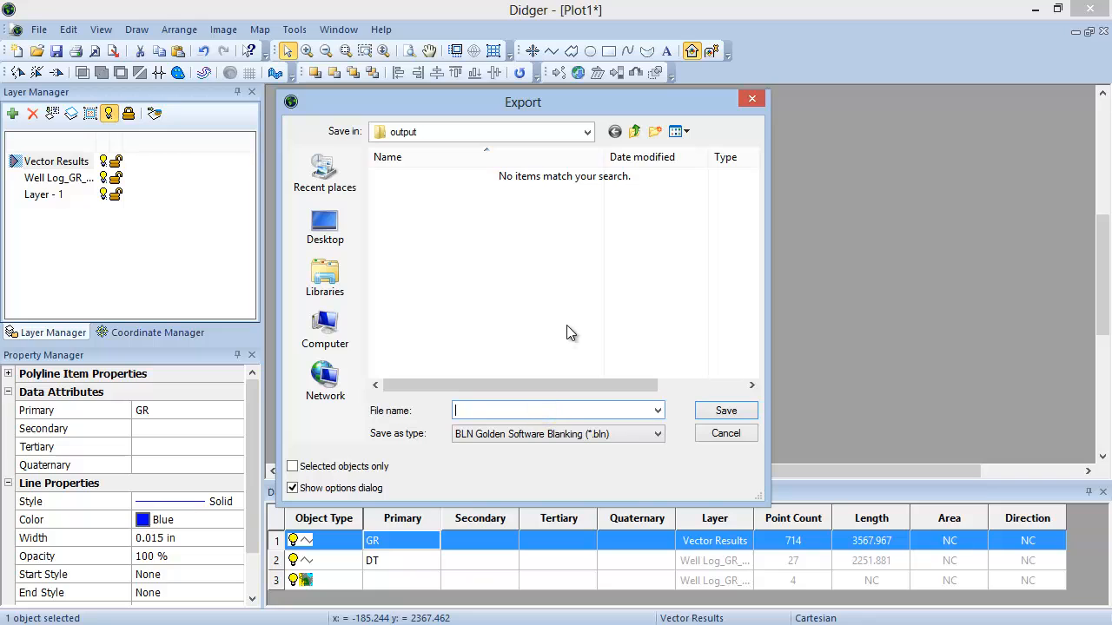
text(GR Digitized Log)
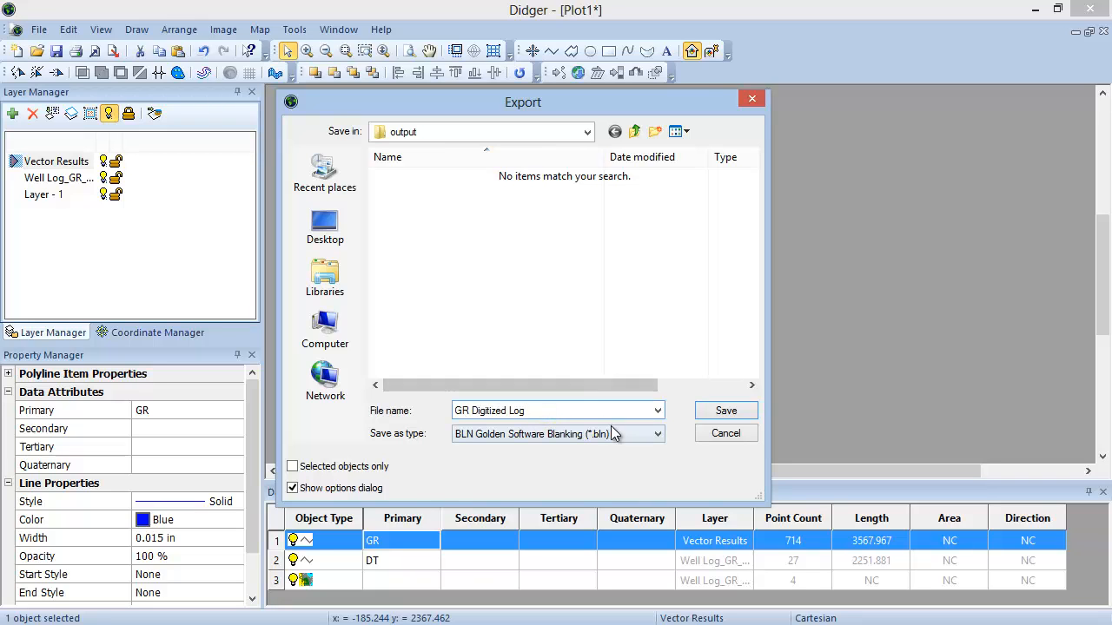
click(658, 433)
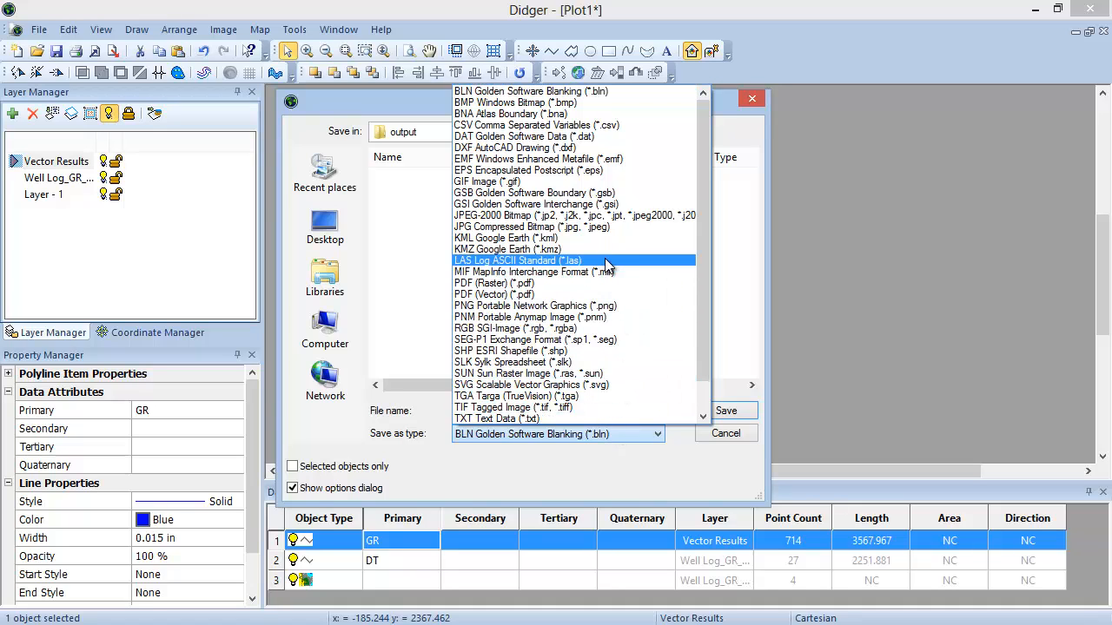
click(518, 260)
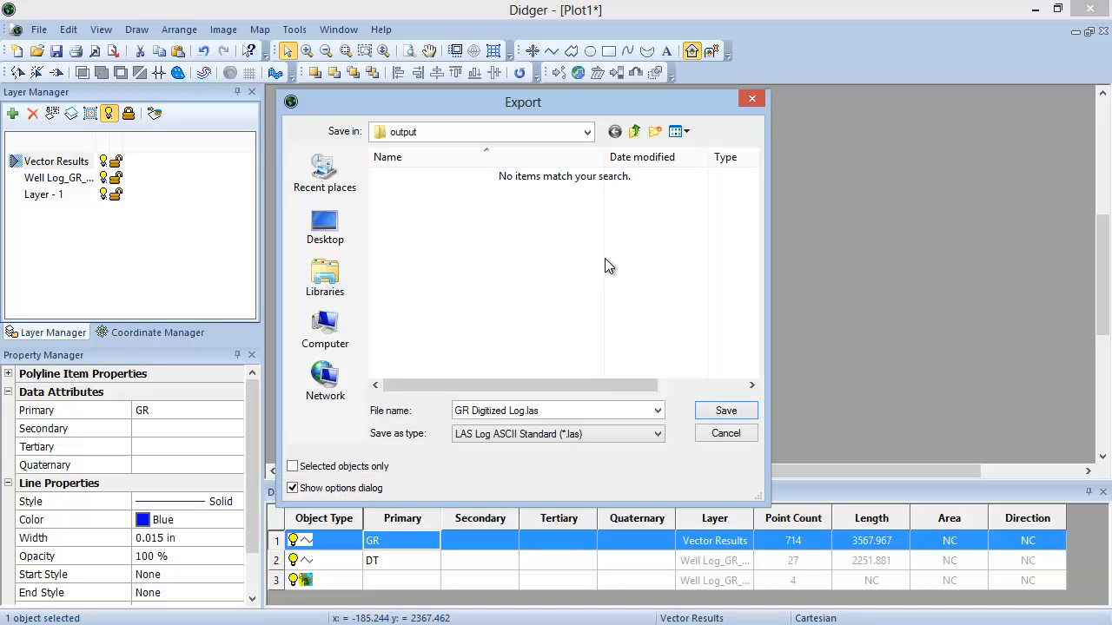
mouse_move(703, 380)
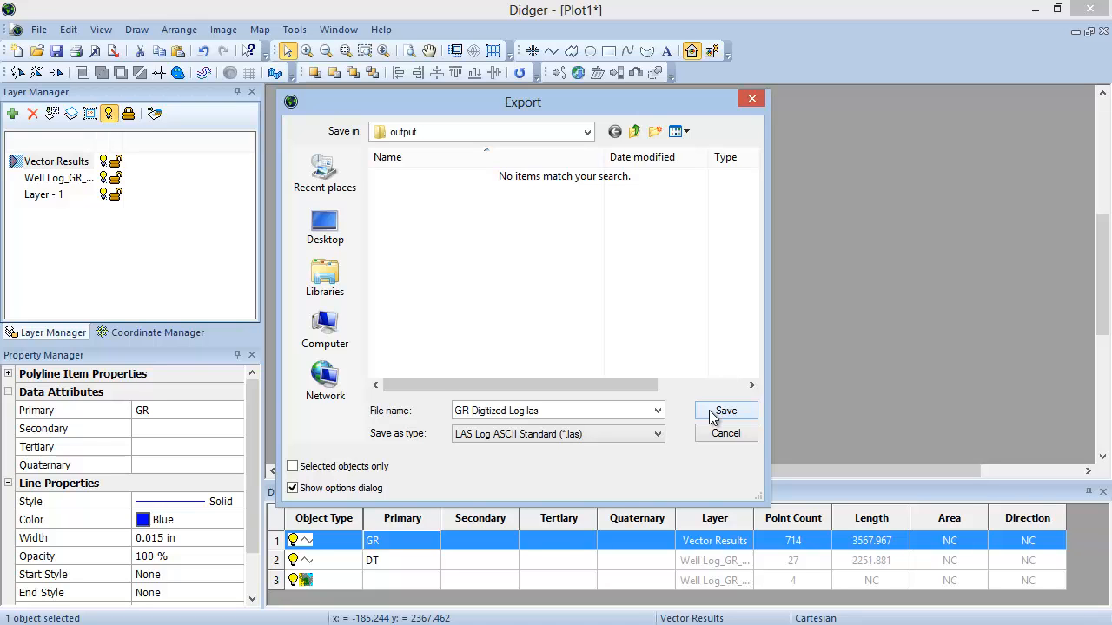
Save the LAS export with depths 2330 to 100 ft at step 1.
click(725, 410)
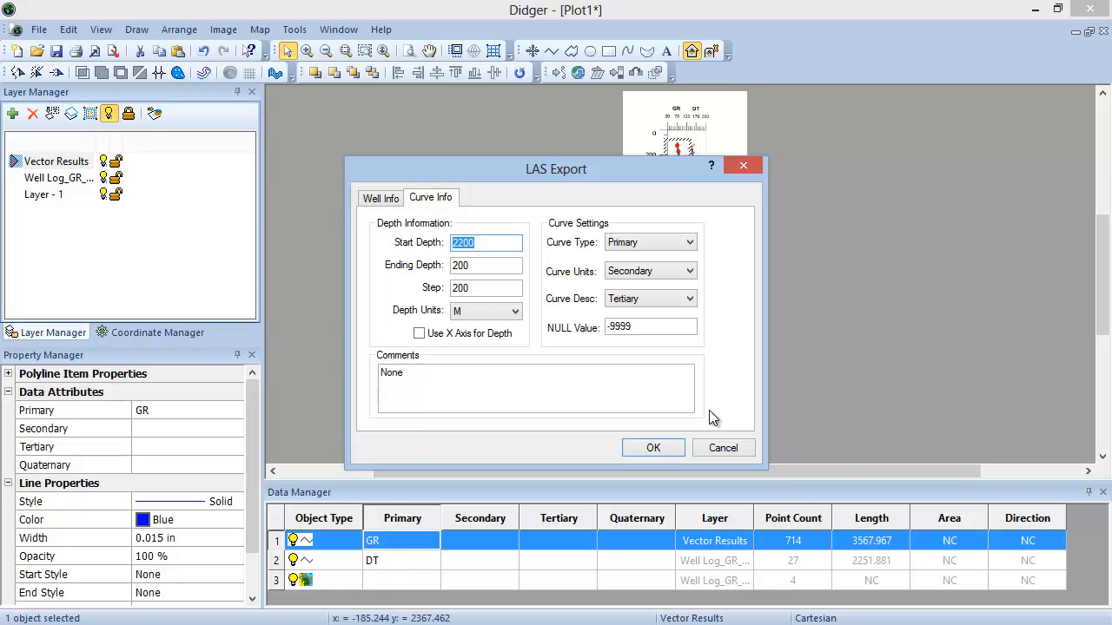
mouse_move(508, 240)
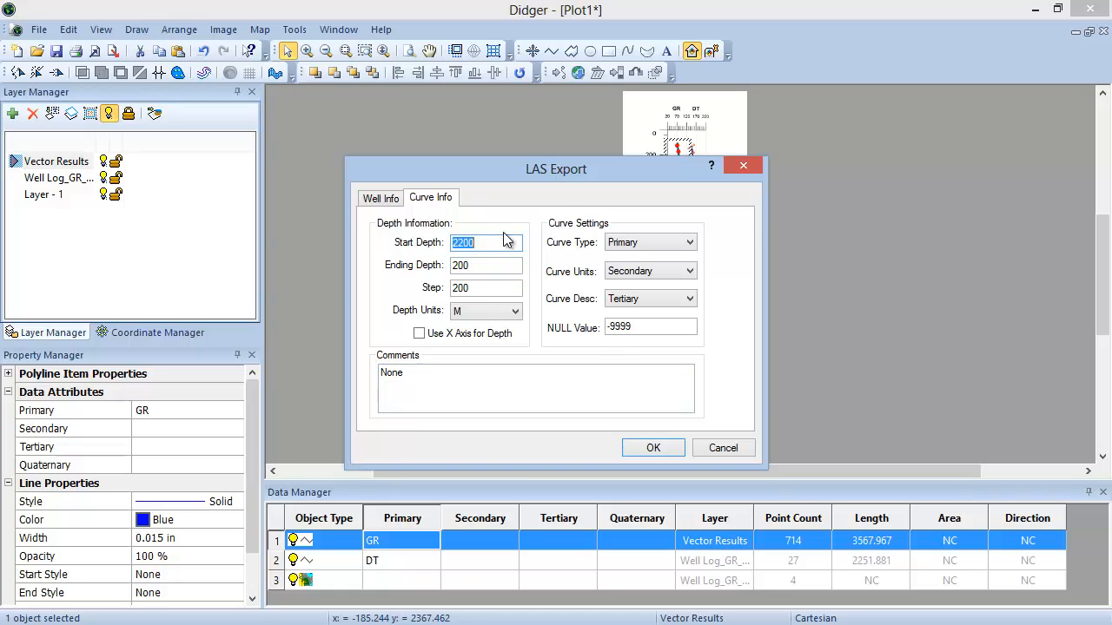
text(233)
click(486, 265)
text(100)
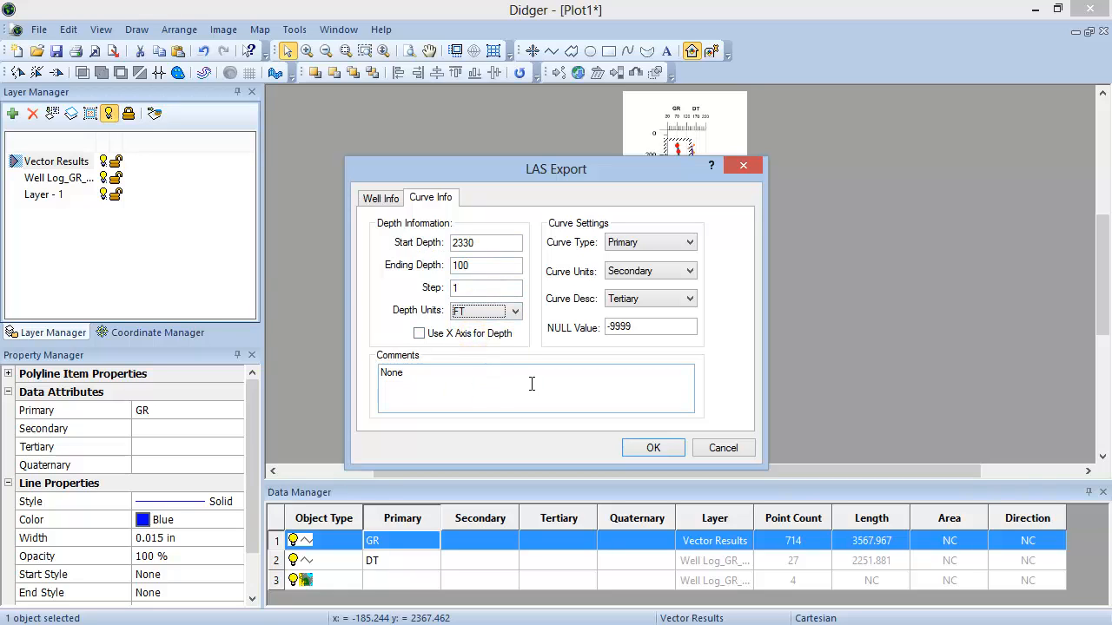
mouse_move(653, 448)
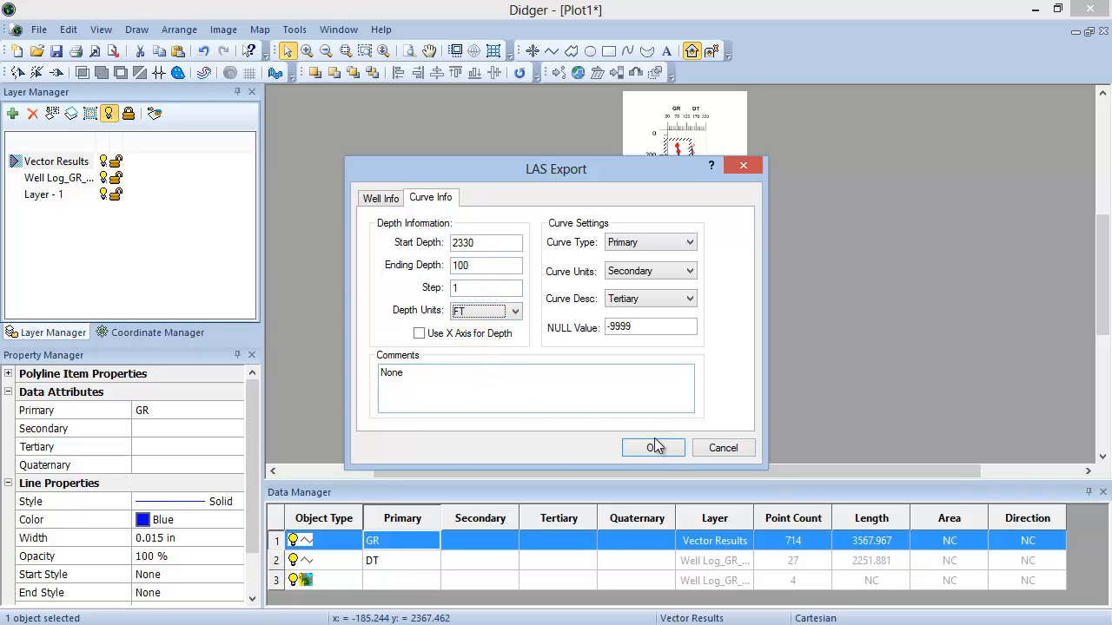
click(653, 448)
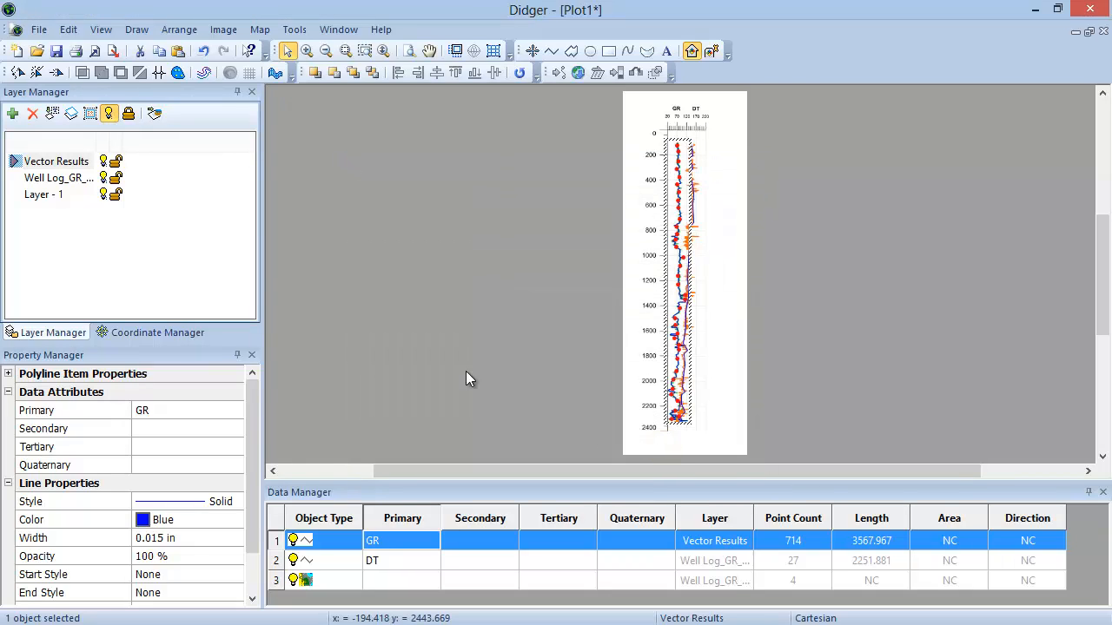
mouse_move(363, 262)
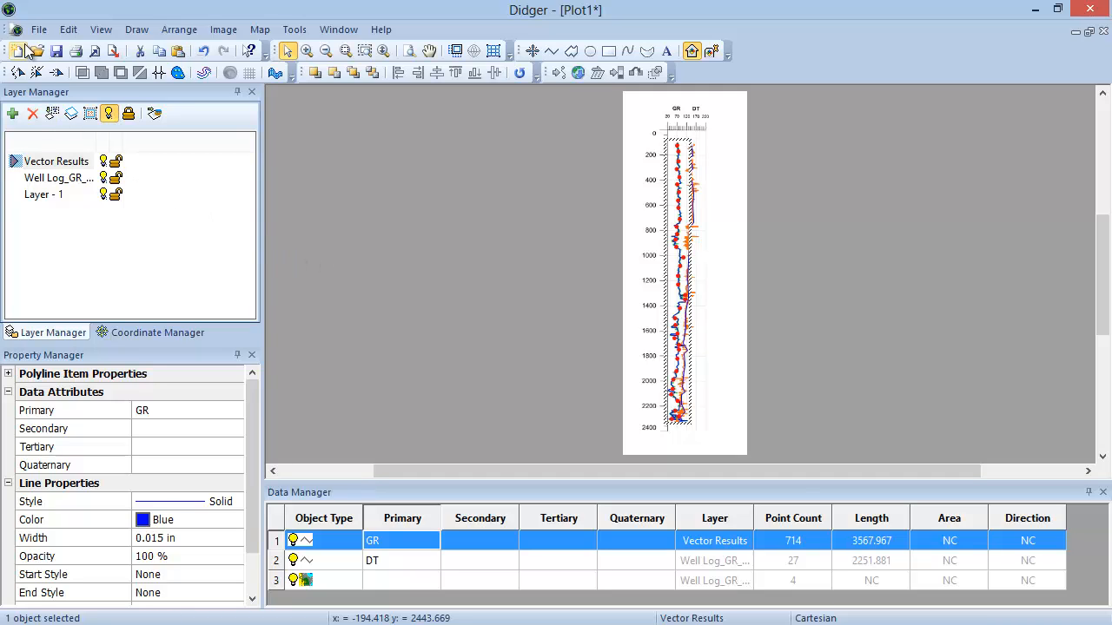
Import GR Digitized Log.las from the output folder as an overlay layer.
click(38, 29)
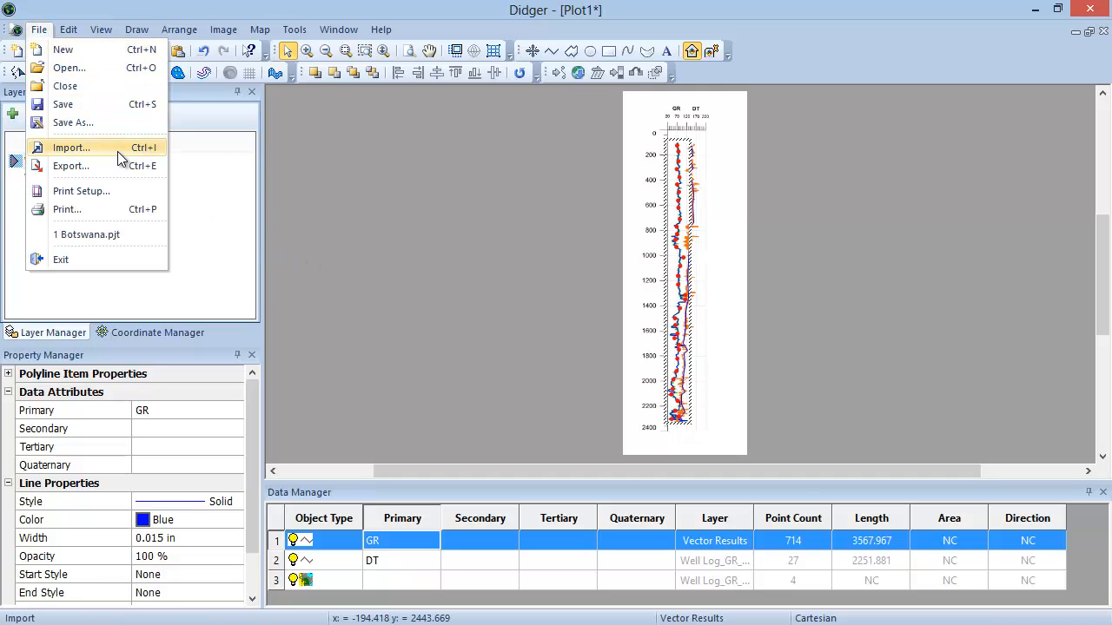
click(71, 147)
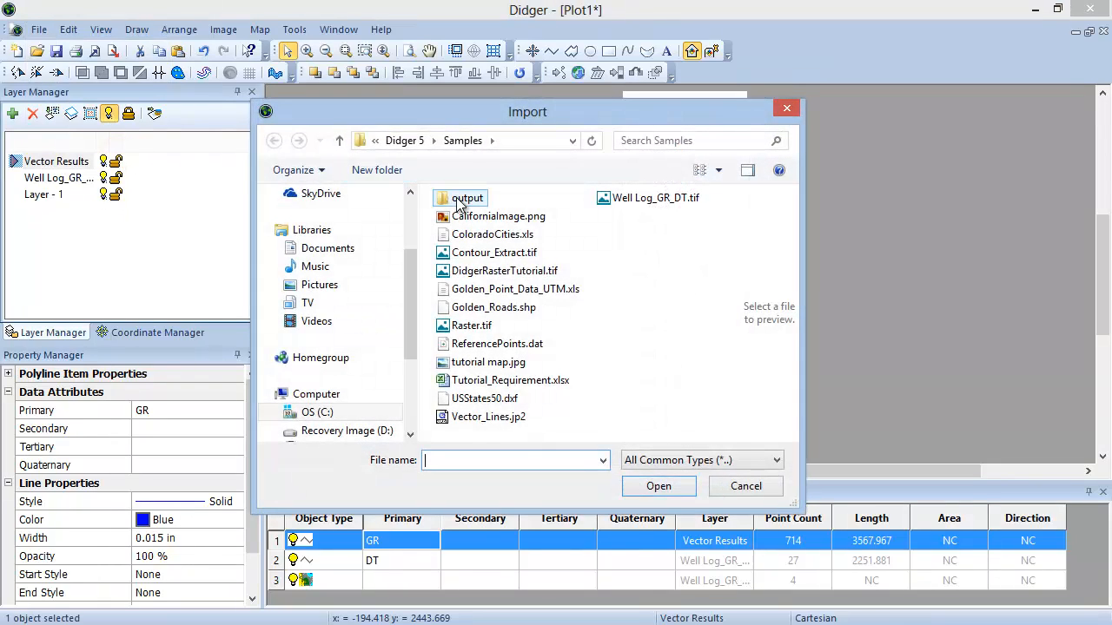
double_click(467, 198)
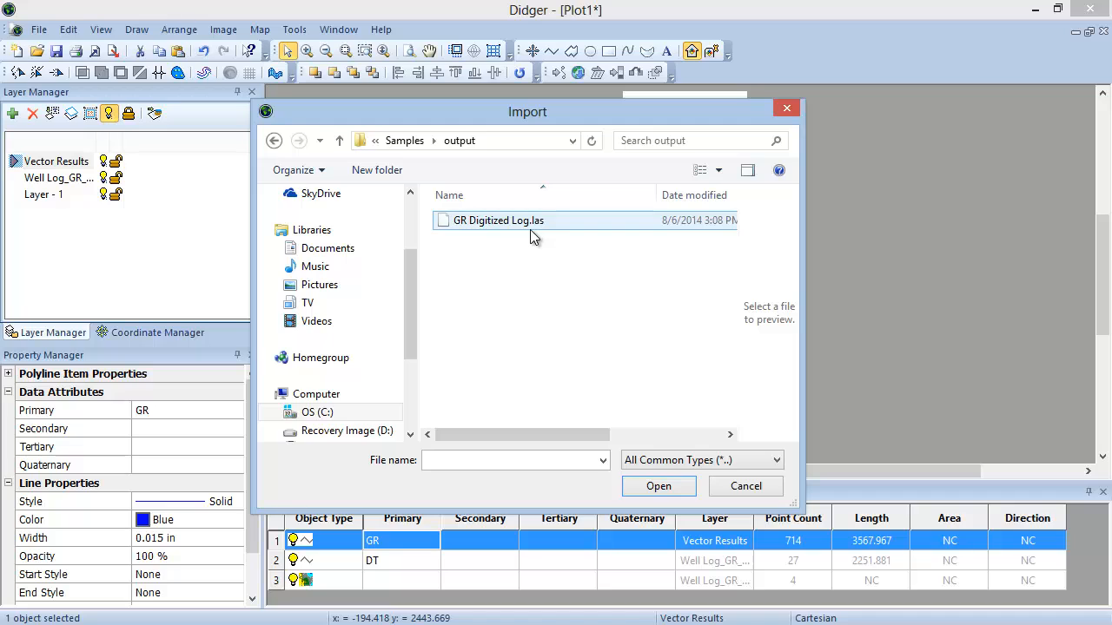
click(497, 220)
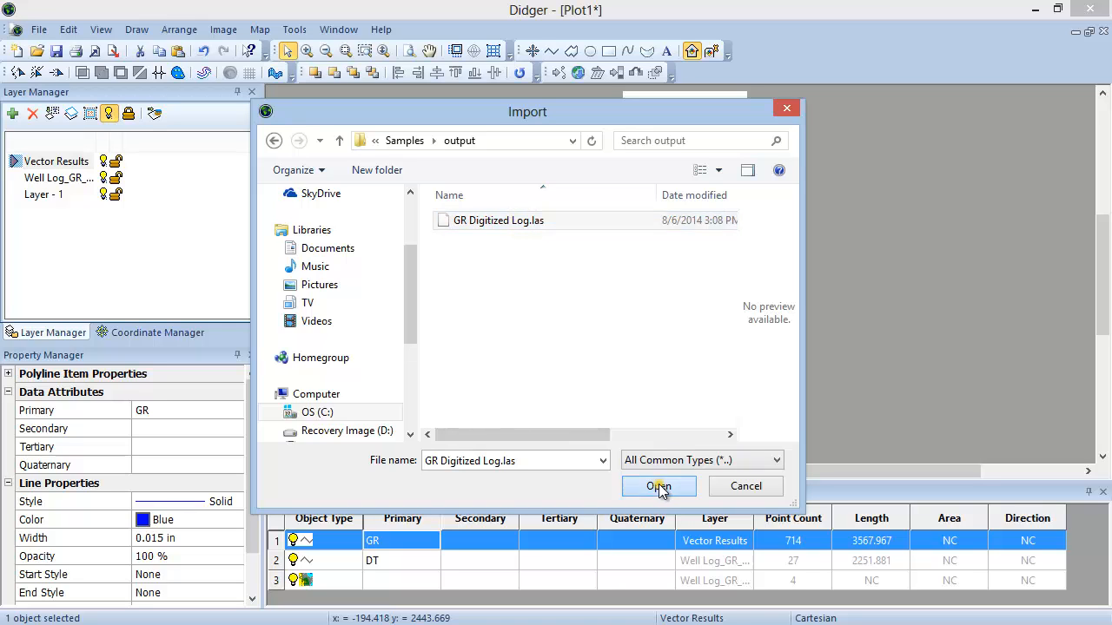
click(658, 486)
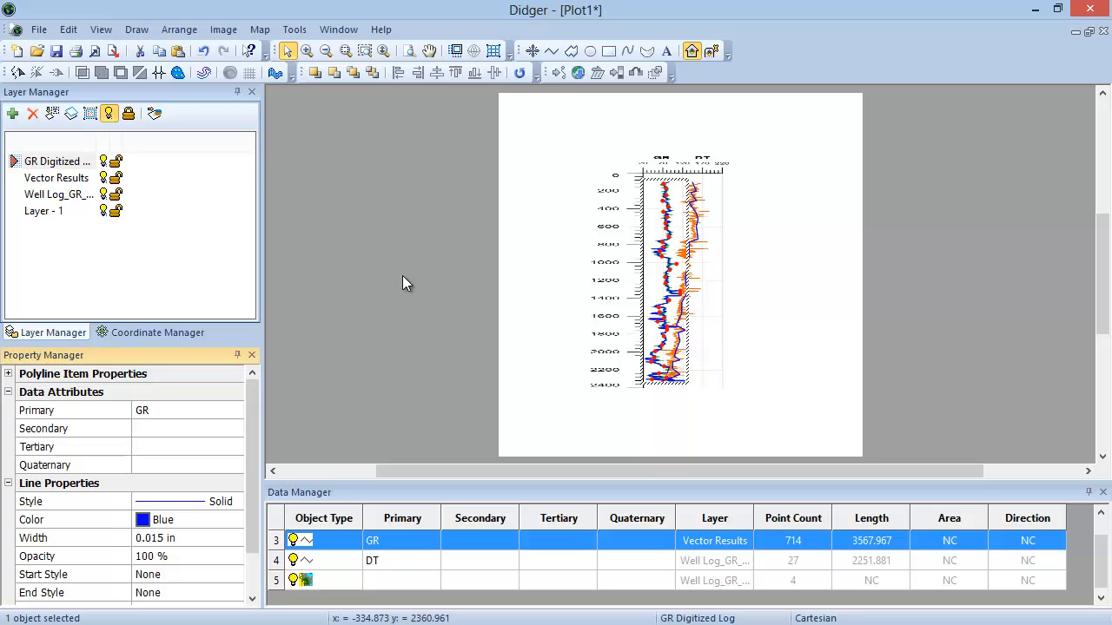